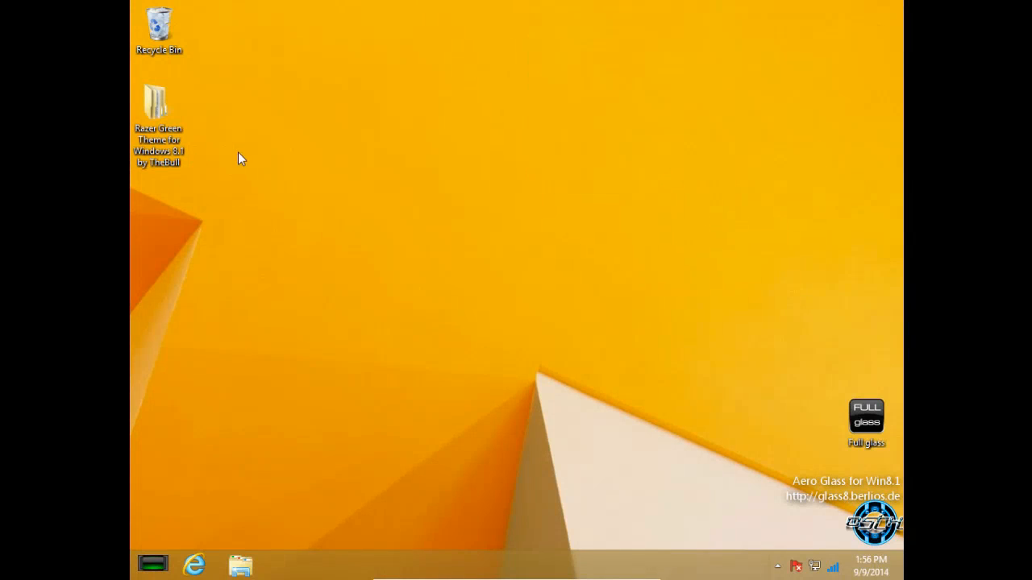
mouse_move(228, 198)
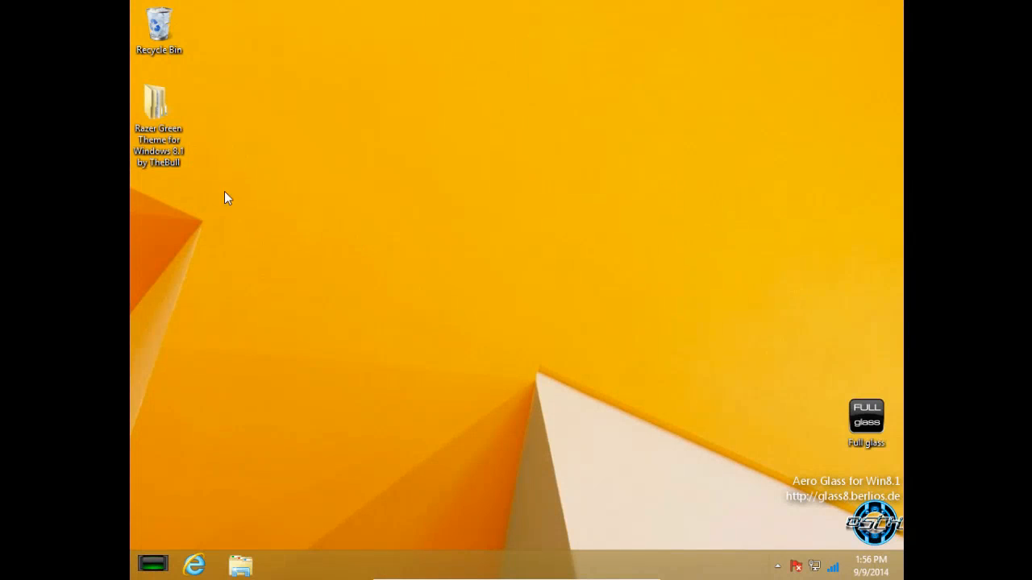
mouse_move(278, 178)
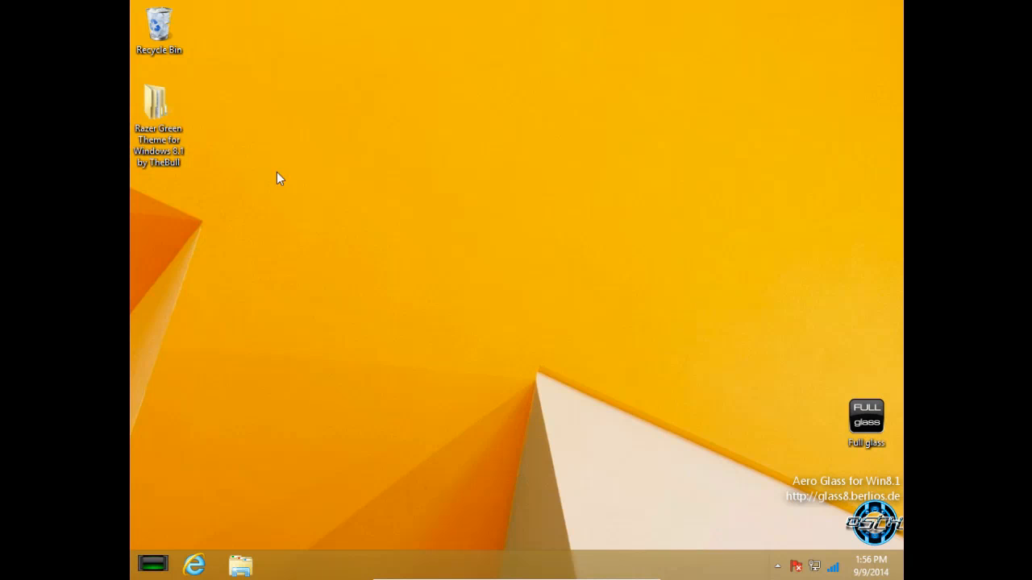
Select the Razer Green Theme folder and refresh the desktop.
click(158, 105)
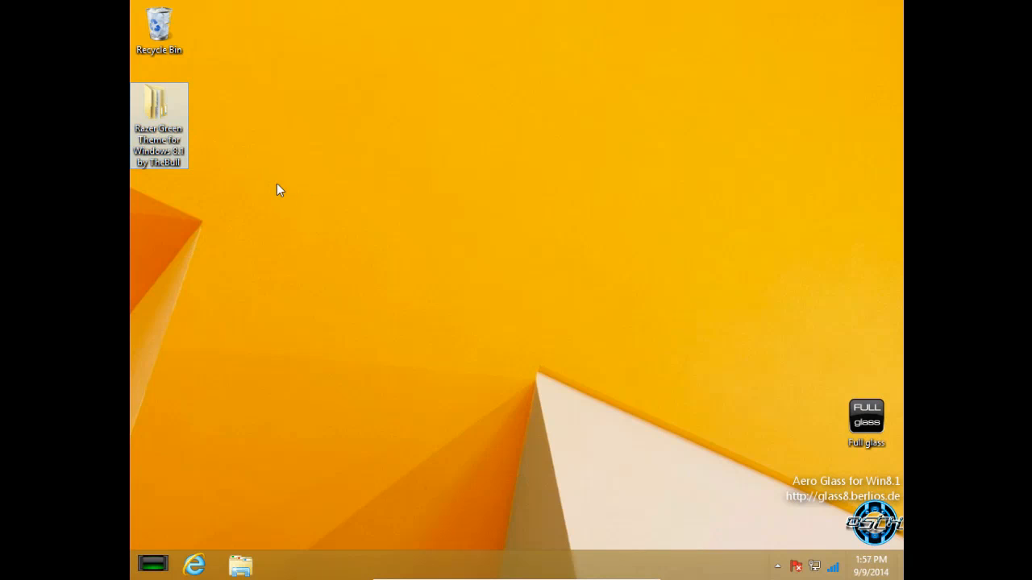
mouse_move(226, 170)
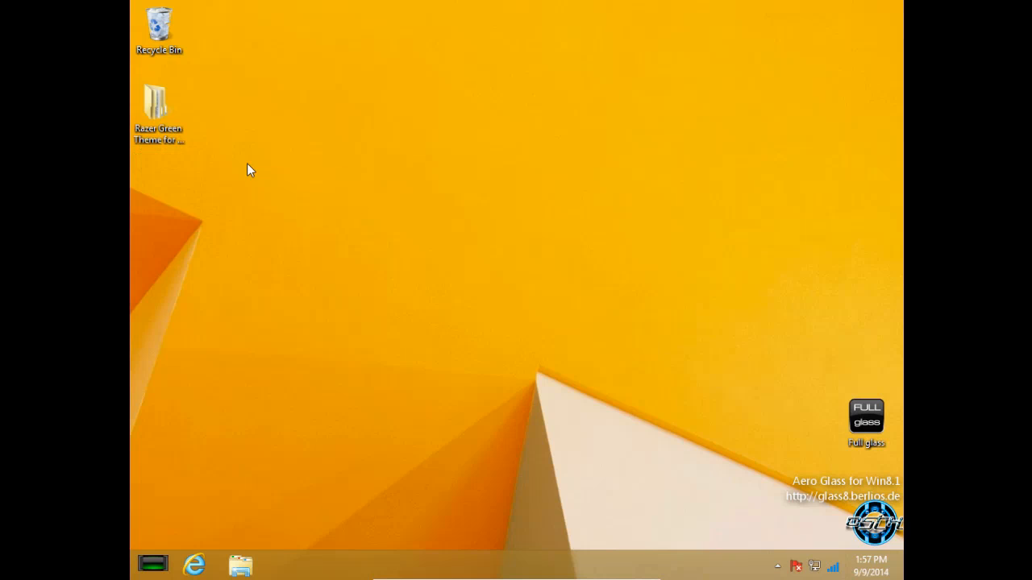
mouse_move(223, 172)
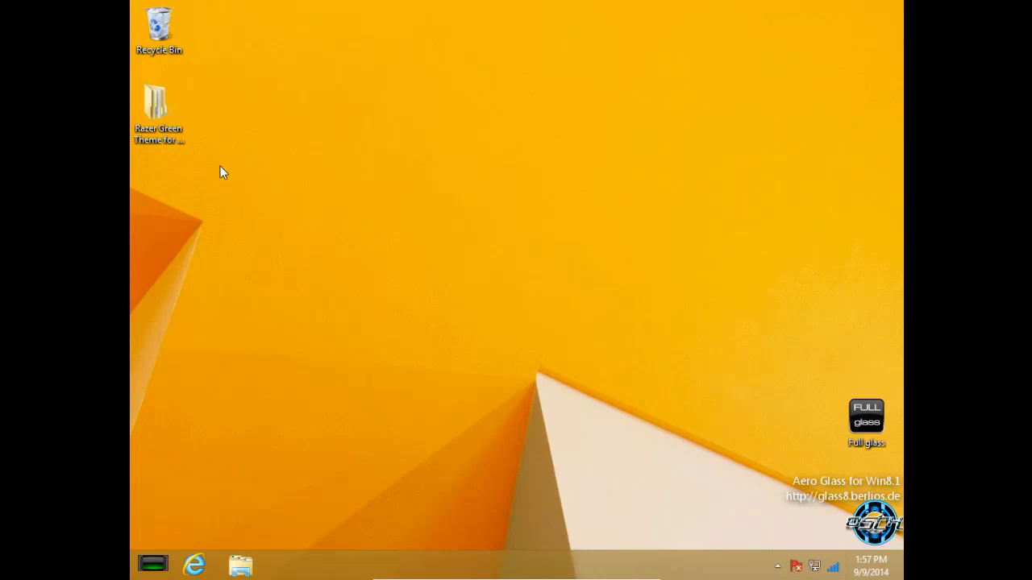
mouse_move(261, 154)
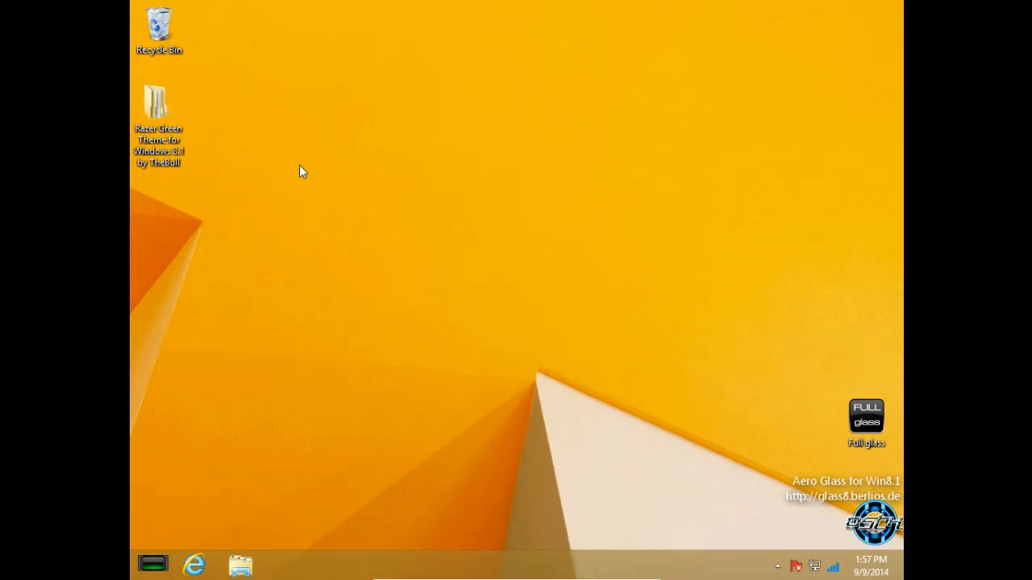
click(158, 104)
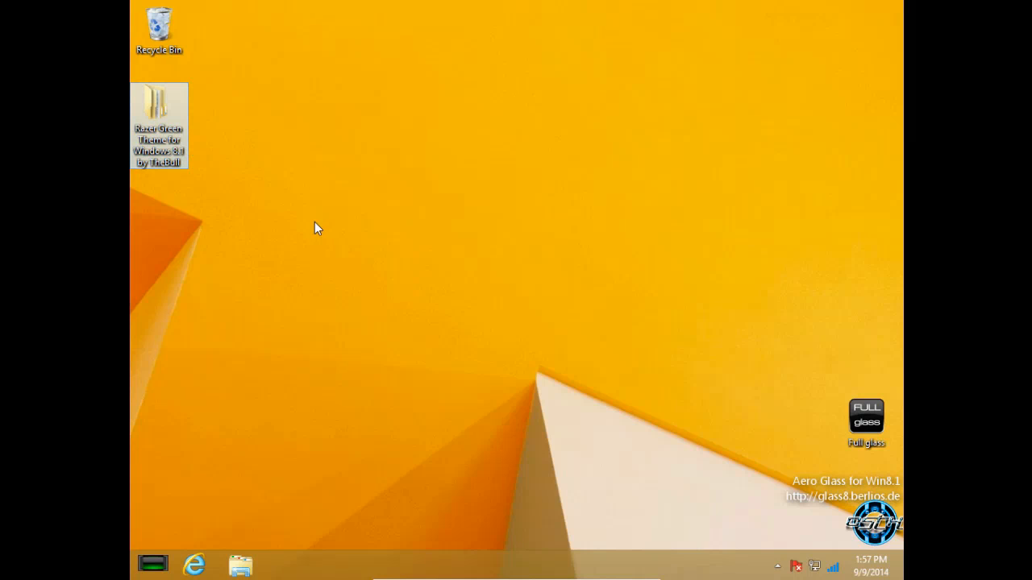
mouse_move(182, 219)
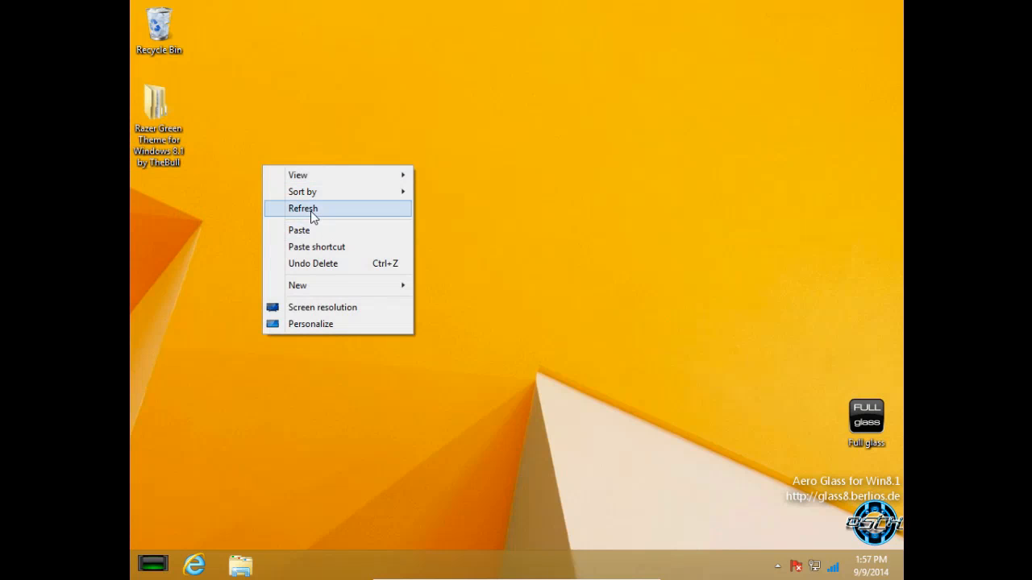
click(303, 208)
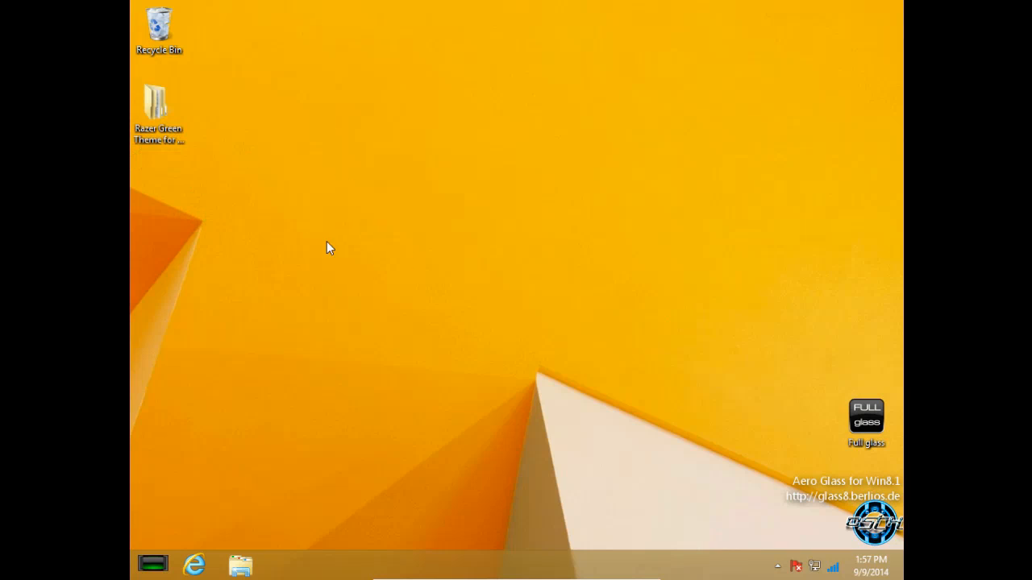
mouse_move(200, 202)
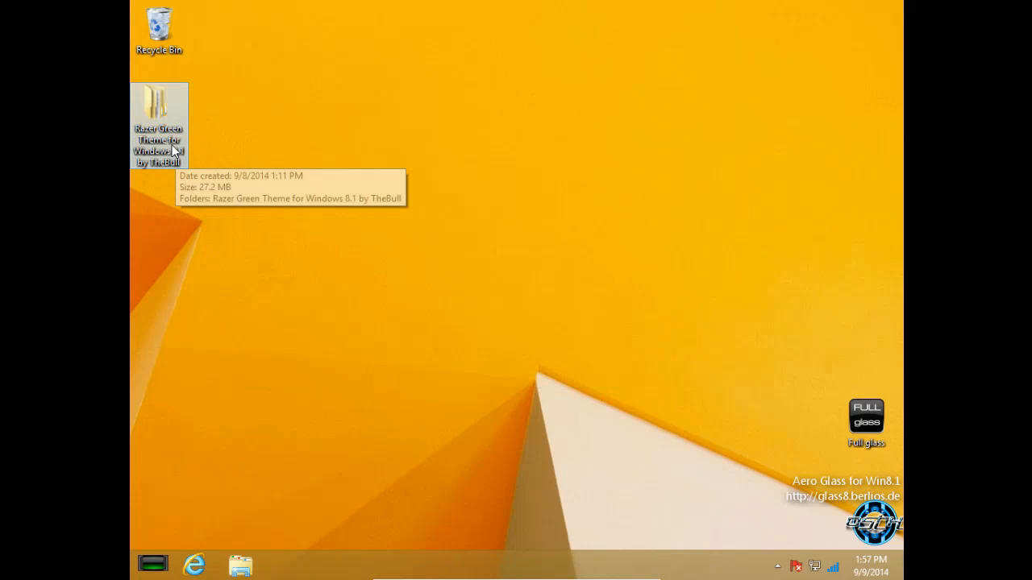
mouse_move(139, 126)
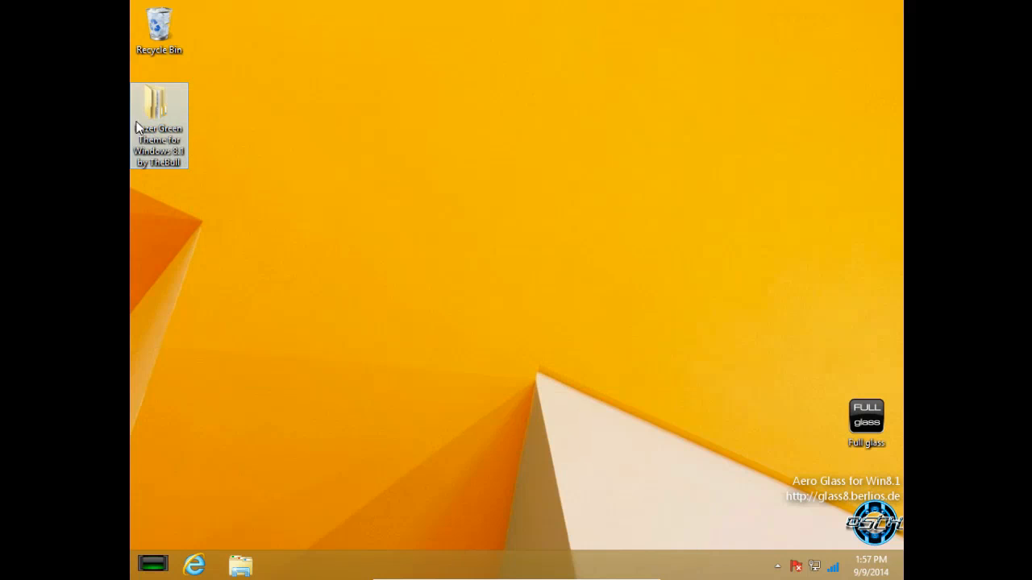
Install all seven fonts from the theme's Fonts folder, replacing already installed fonts.
double_click(158, 113)
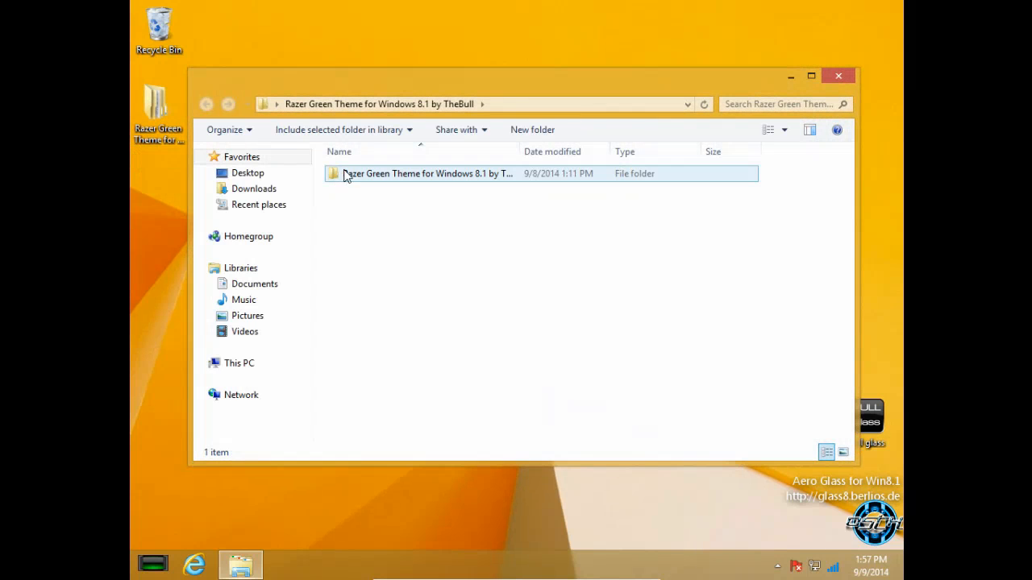
double_click(431, 173)
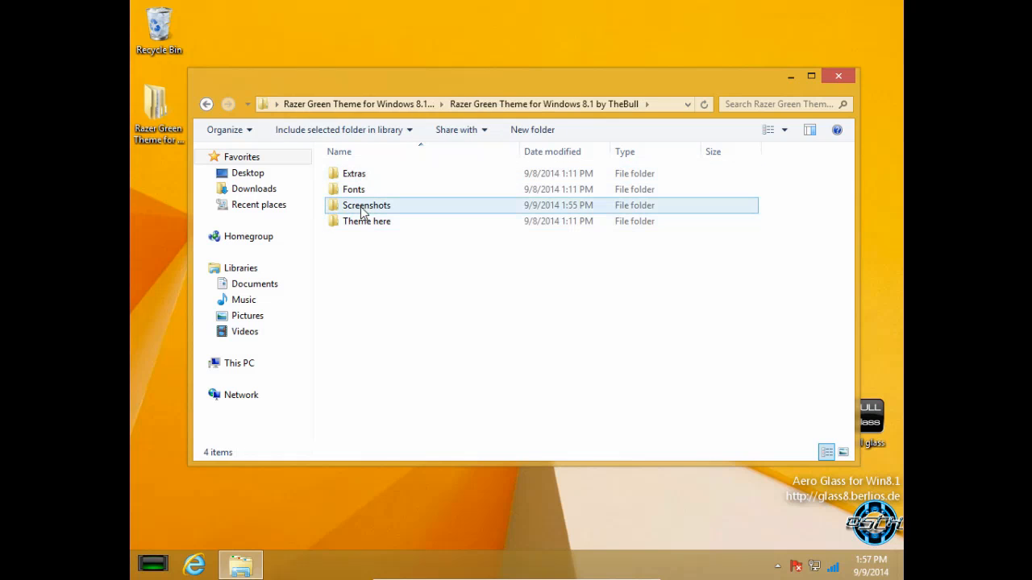
mouse_move(353, 189)
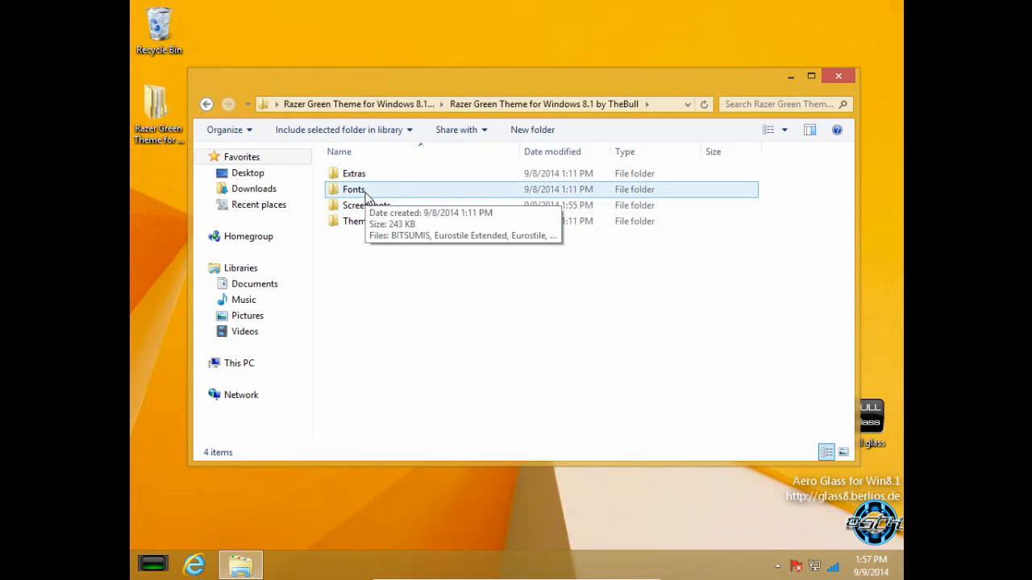
click(353, 189)
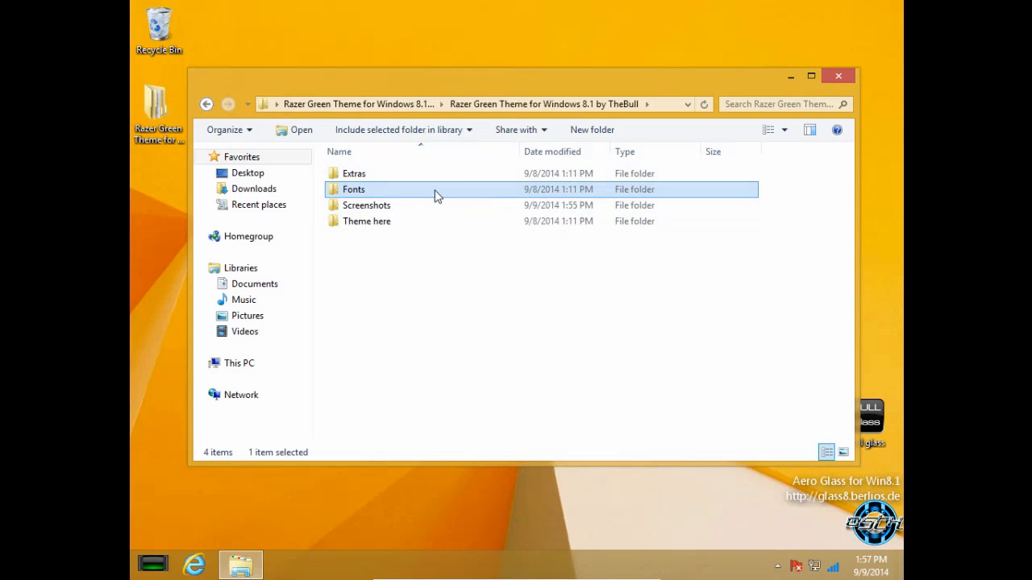
double_click(353, 189)
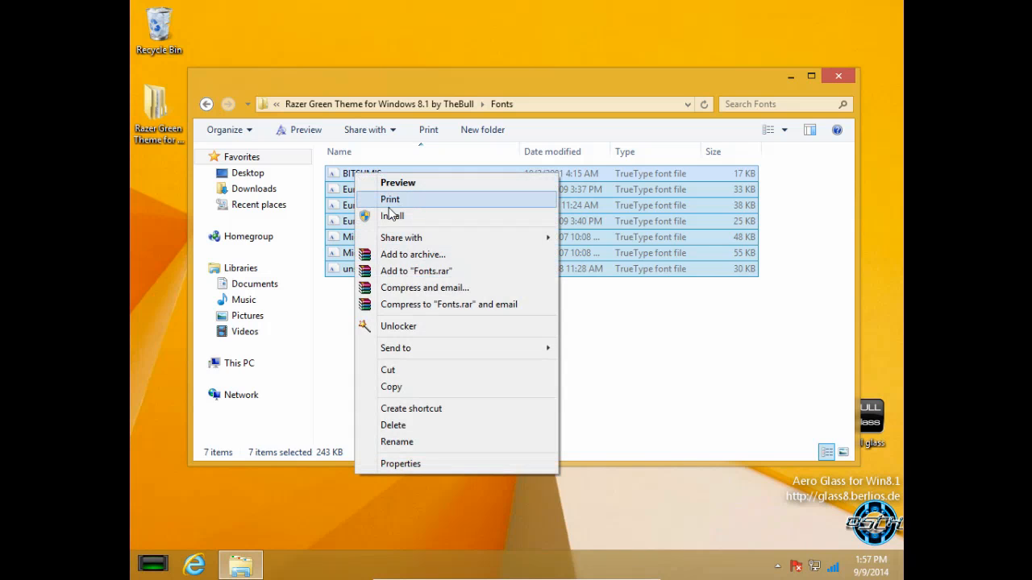
click(576, 314)
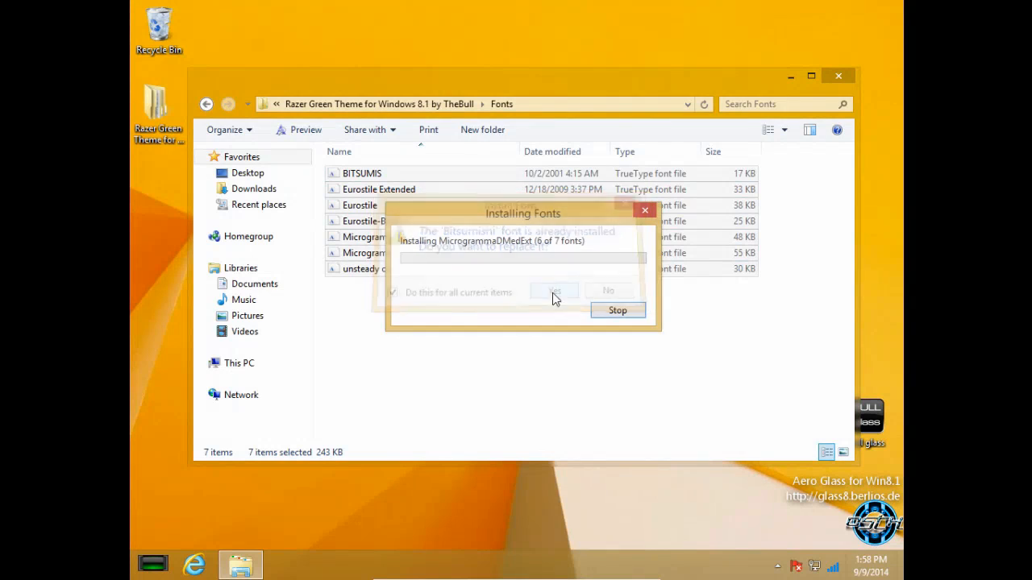
click(554, 291)
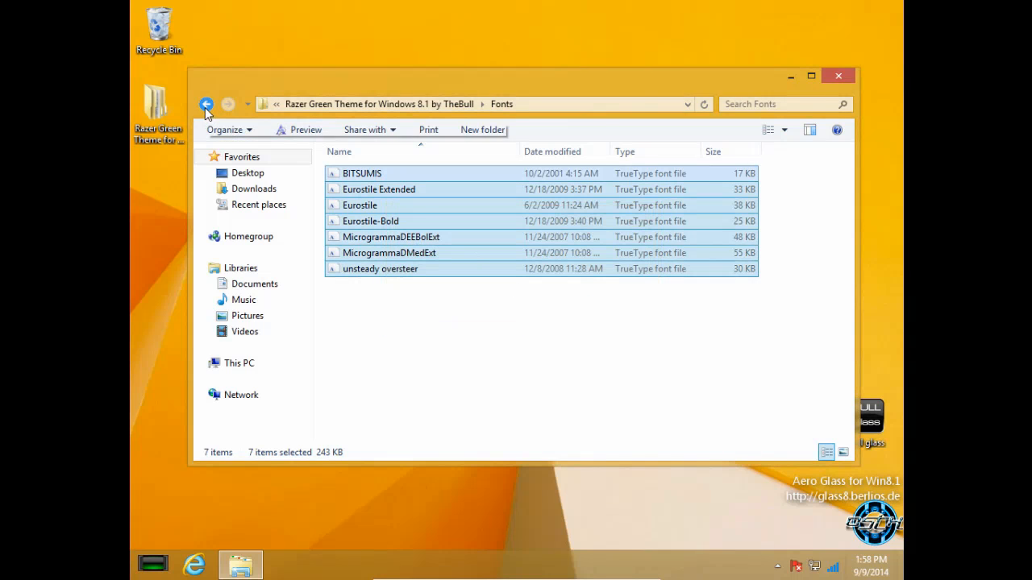
Open Razer theme screenshot 1 in Windows Photo Viewer and page through the next screenshots.
click(207, 104)
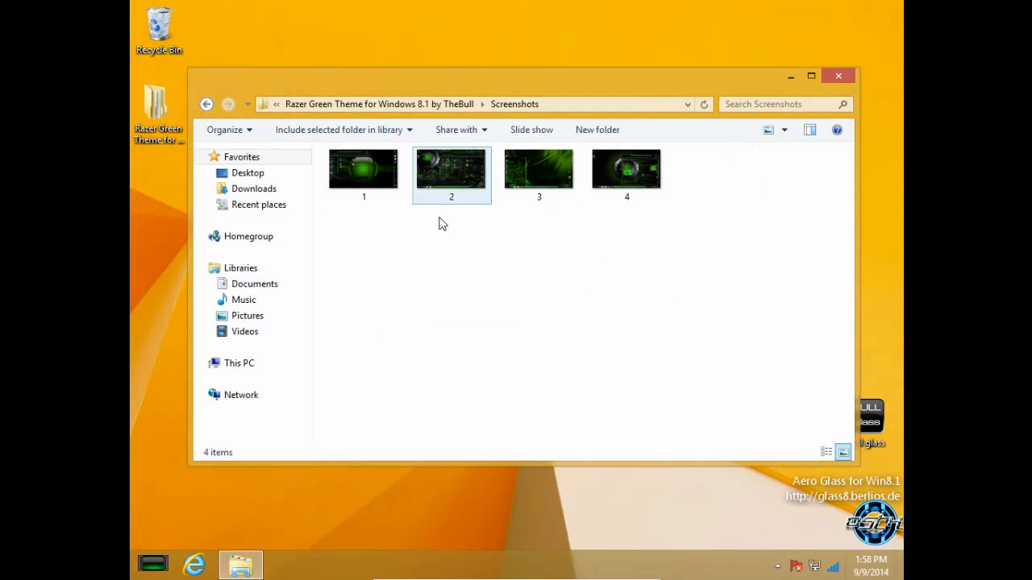
click(363, 168)
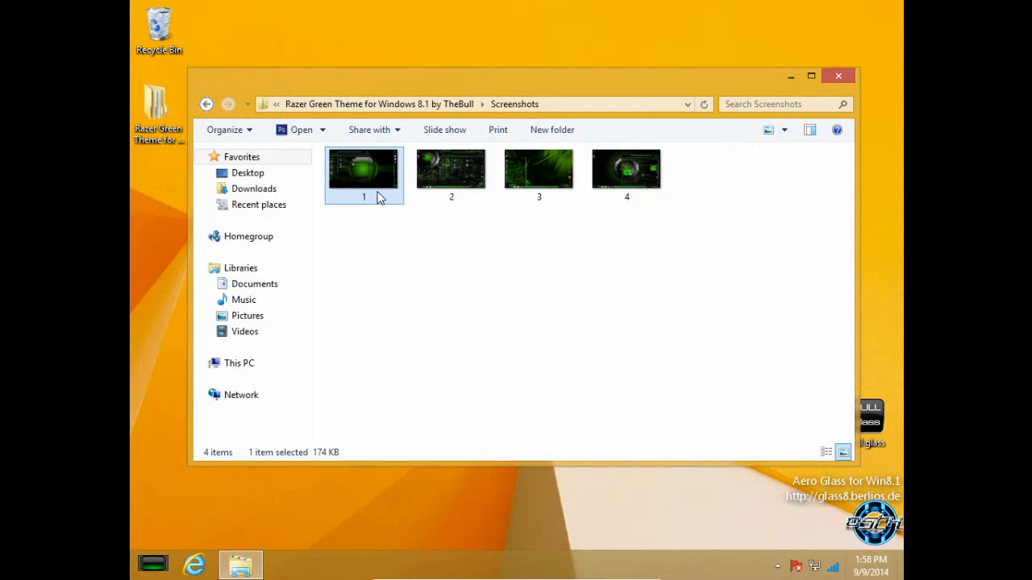
right_click(364, 168)
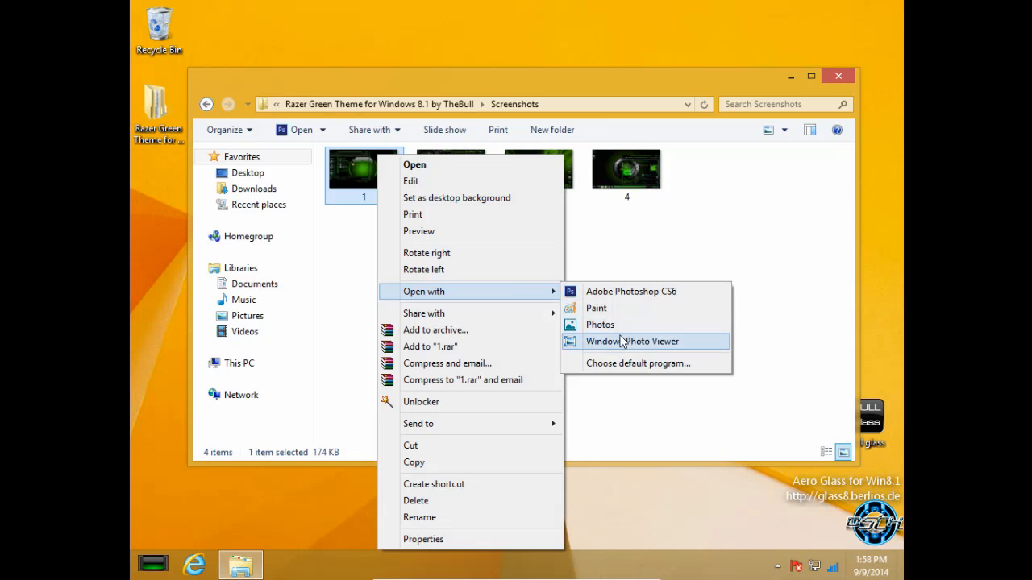
click(633, 341)
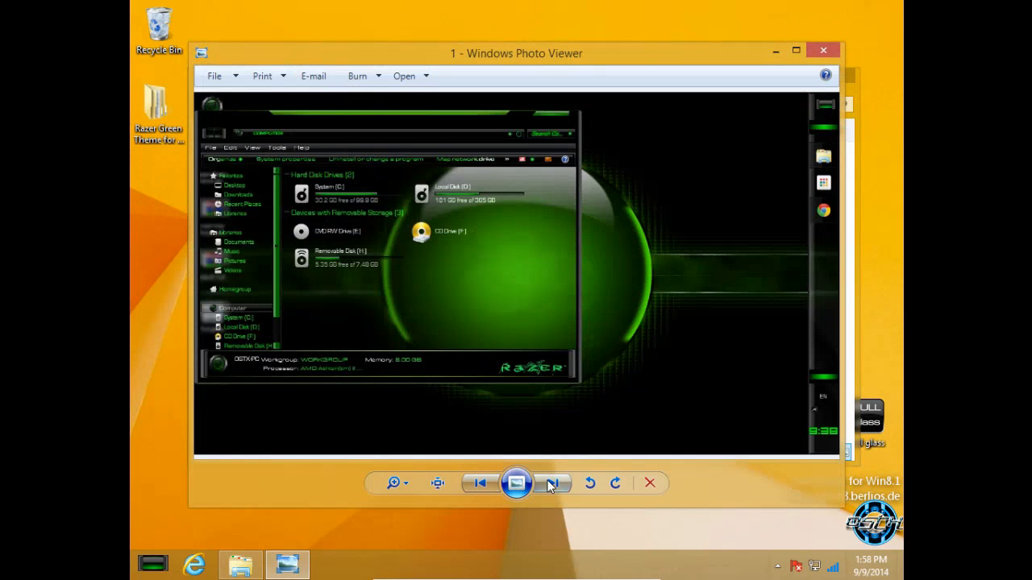
click(553, 483)
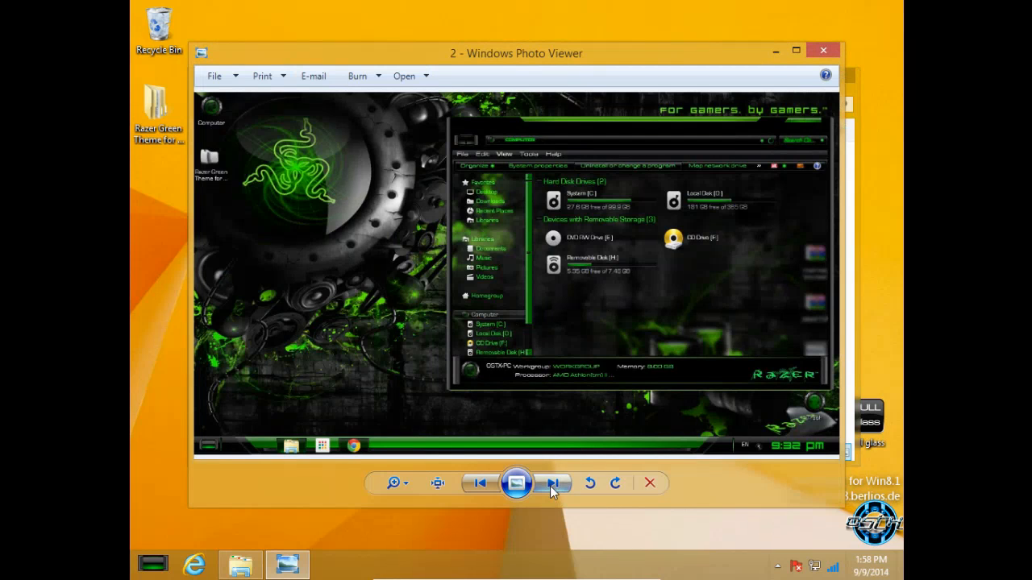
click(554, 482)
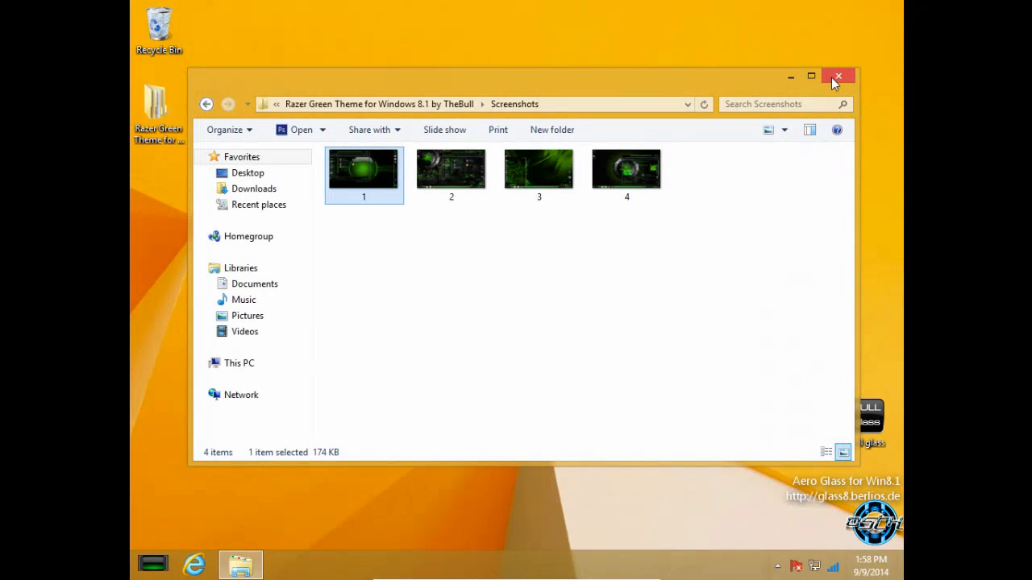
mouse_move(556, 99)
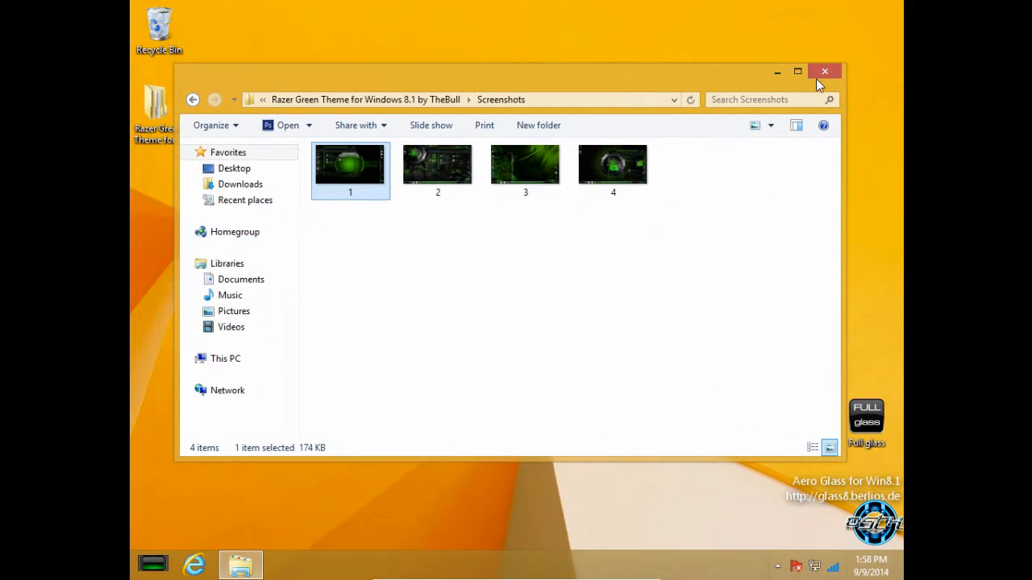
Close the Screenshots window and open the theme's Theme here folder.
click(824, 71)
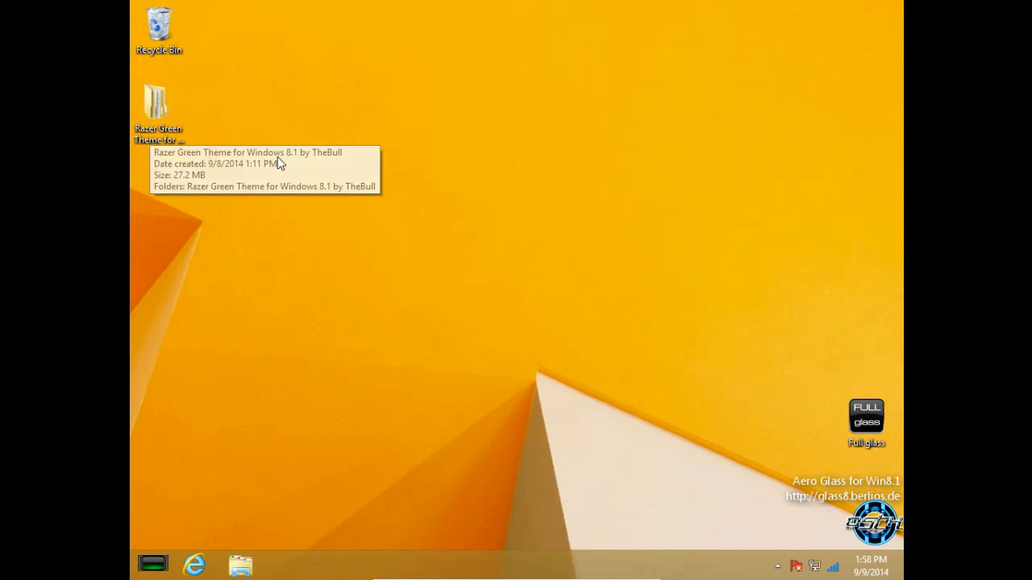
mouse_move(211, 144)
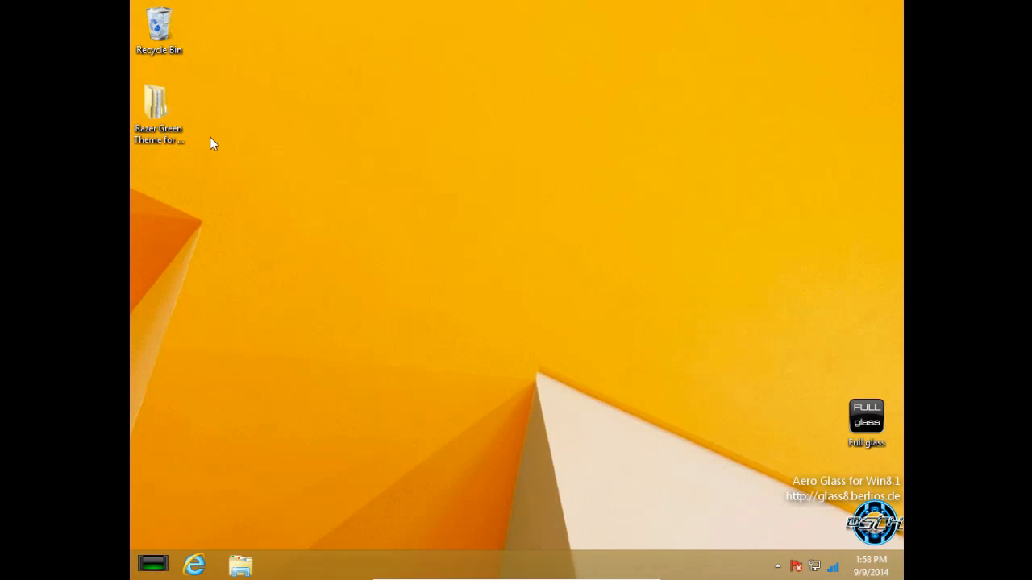
double_click(158, 105)
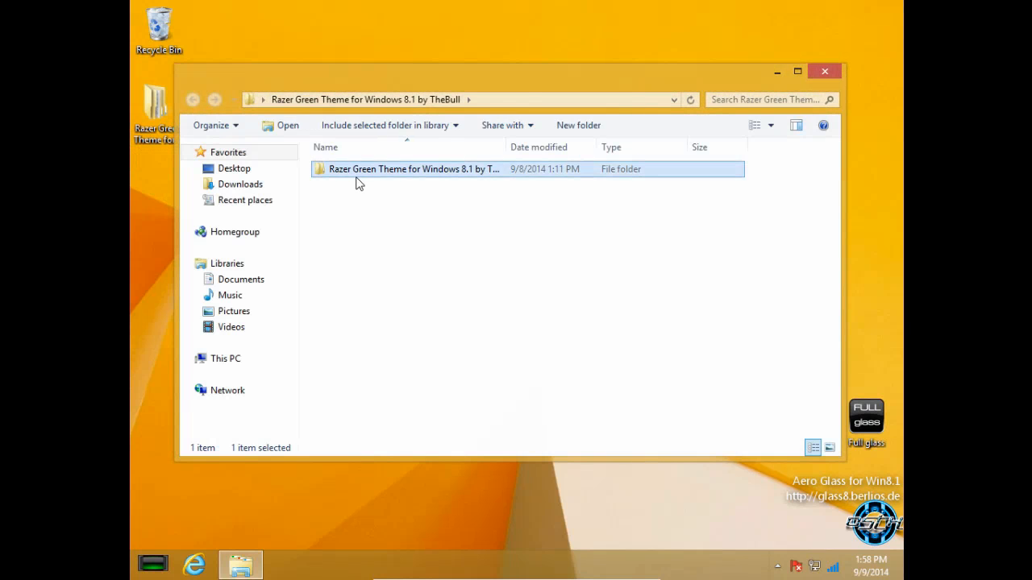
double_click(413, 168)
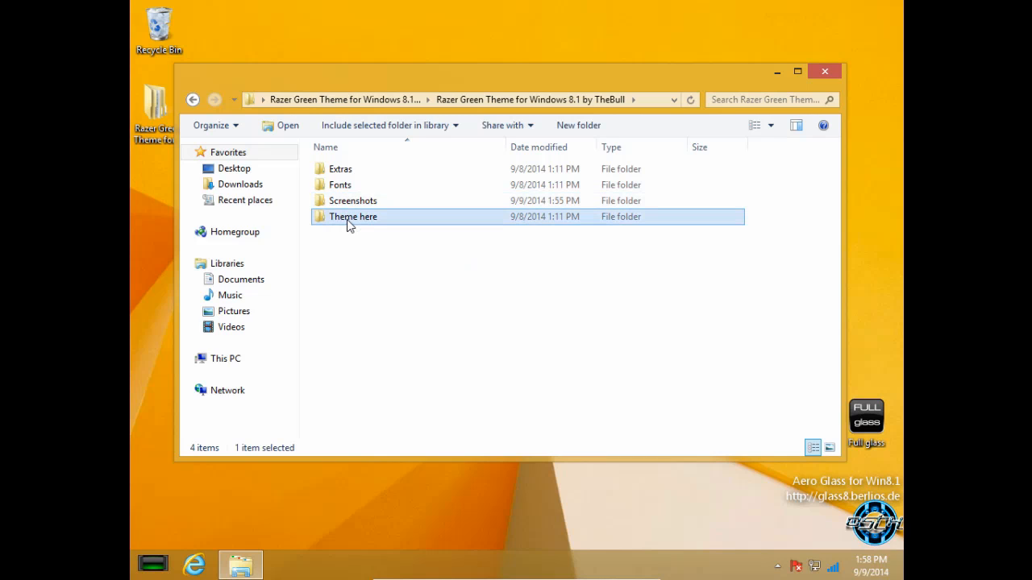
double_click(353, 216)
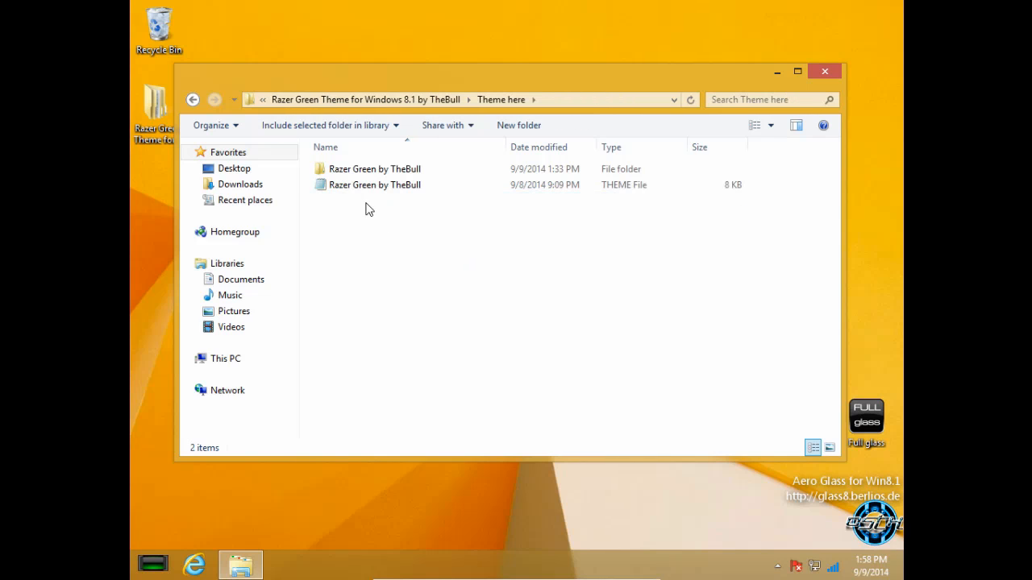
Copy the Razer Green by TheBull folder and .theme file into C:\Windows\Resources.
right_click(375, 185)
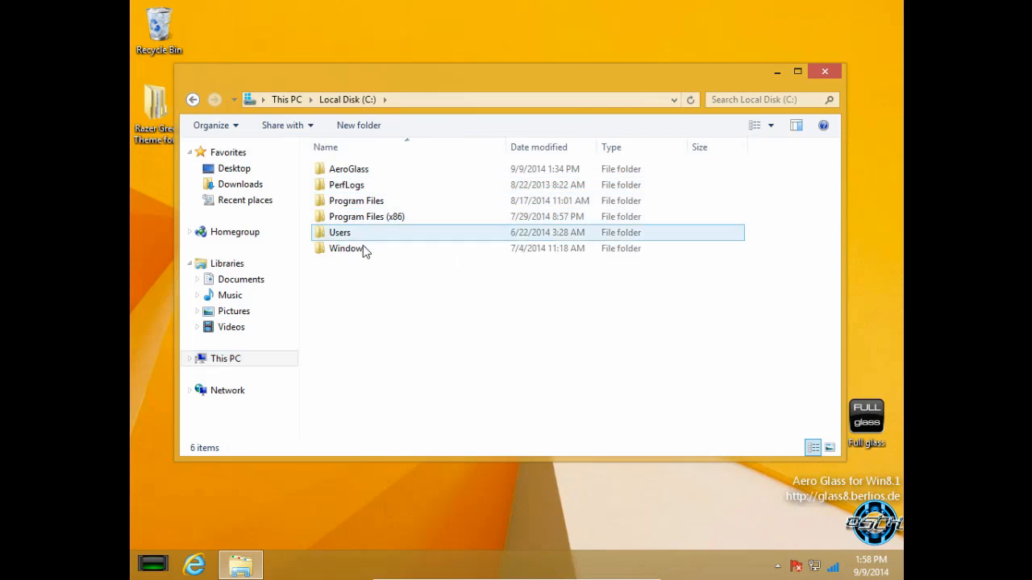
double_click(346, 248)
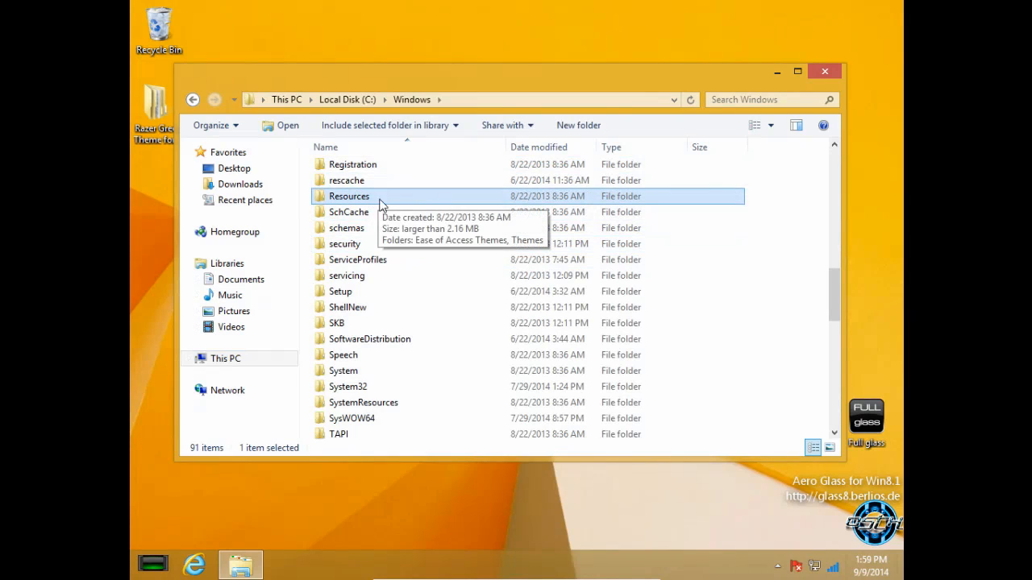
double_click(349, 196)
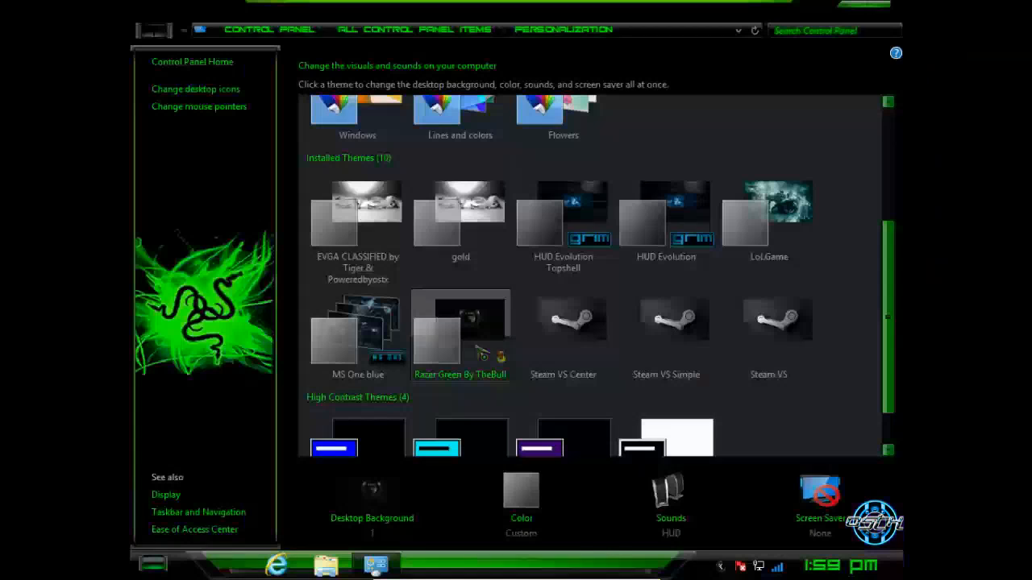
Apply Razer Green By TheBull from Installed Themes in Personalization.
click(461, 331)
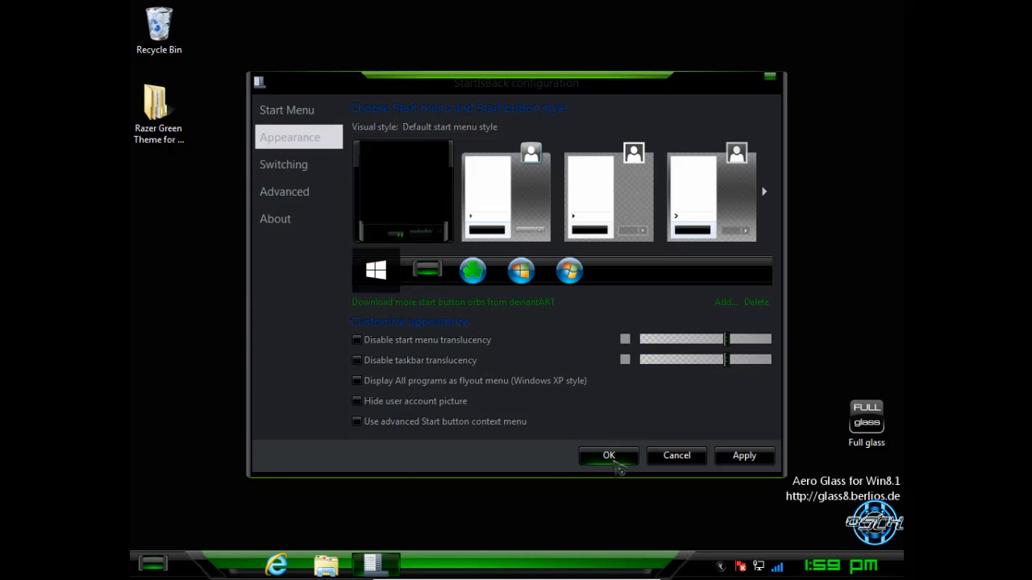
View StartIsBack's About page, then choose Add... under the Appearance start button orbs.
click(609, 456)
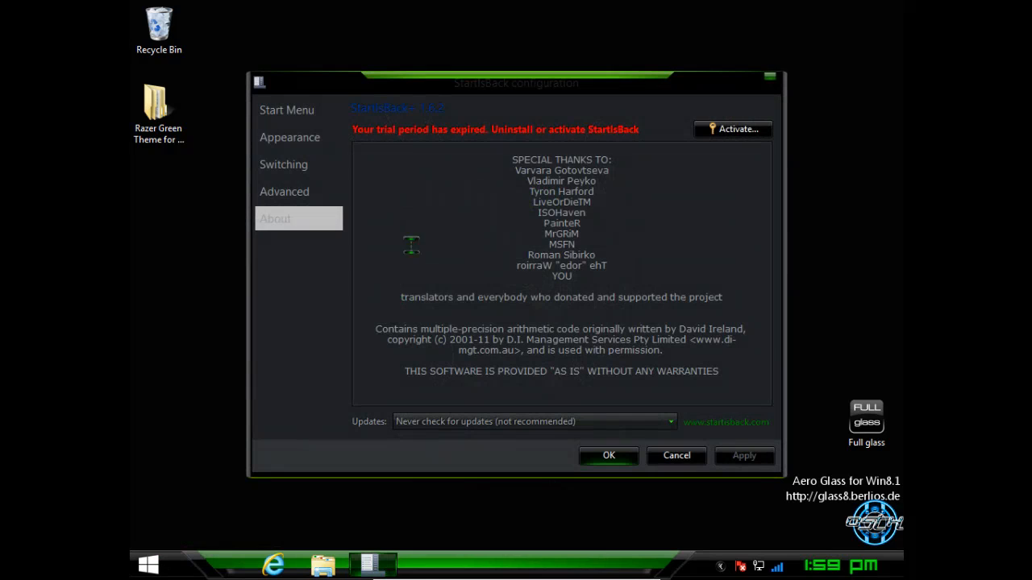
click(290, 137)
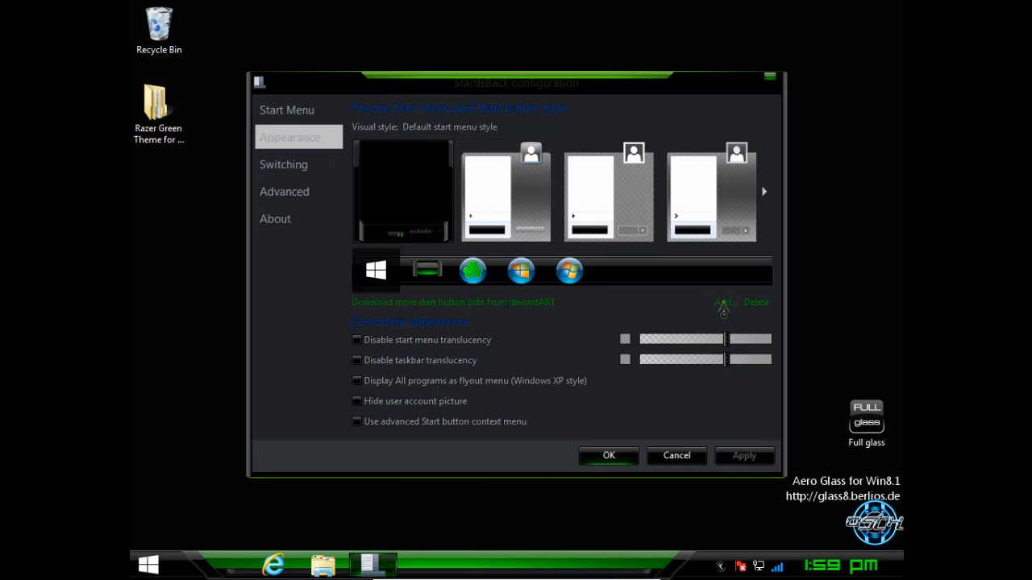
click(723, 301)
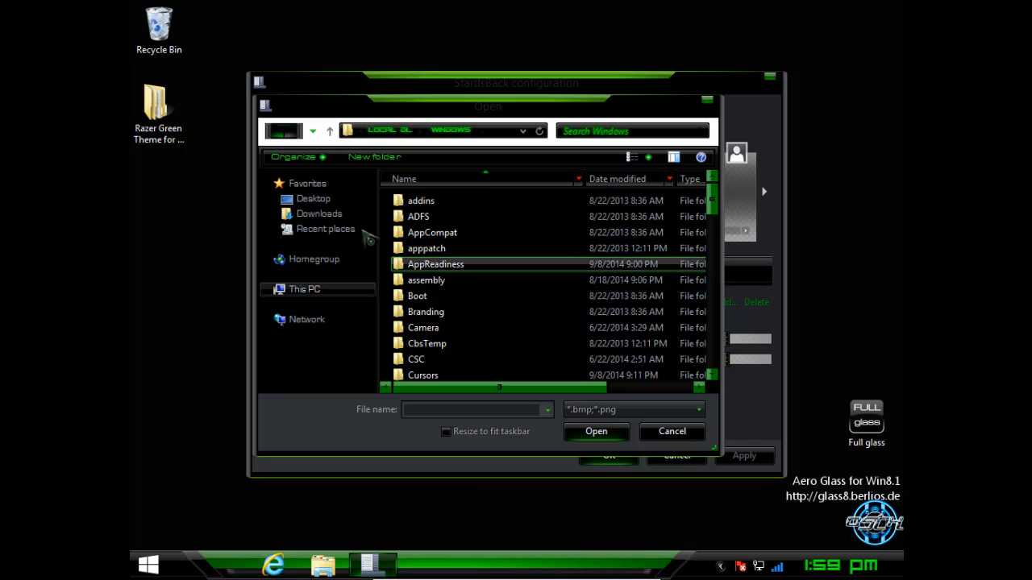
Add the green orb from Razer Green by TheBull\Start Orb as the start button and confirm.
scroll(down, 3)
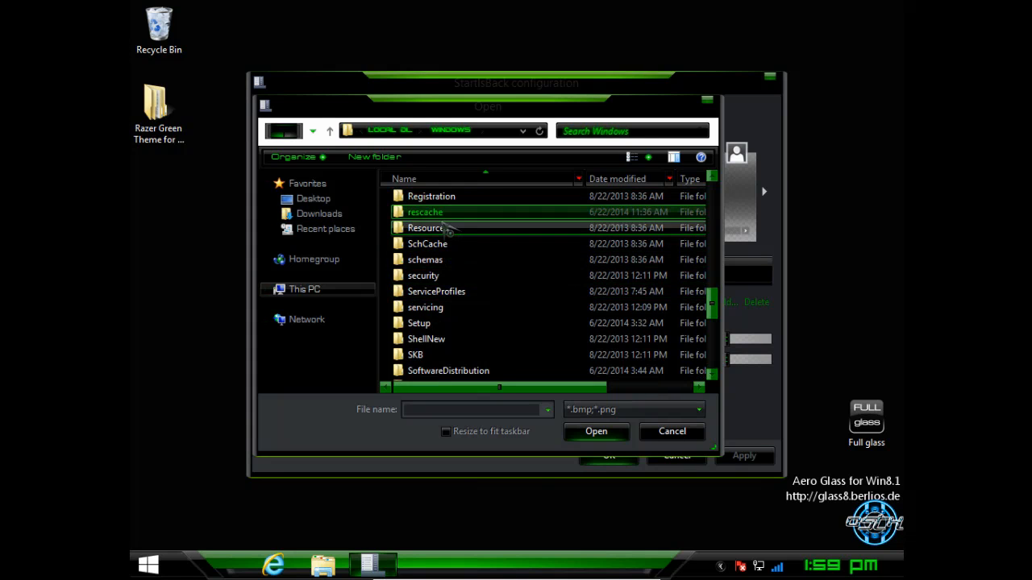
double_click(425, 227)
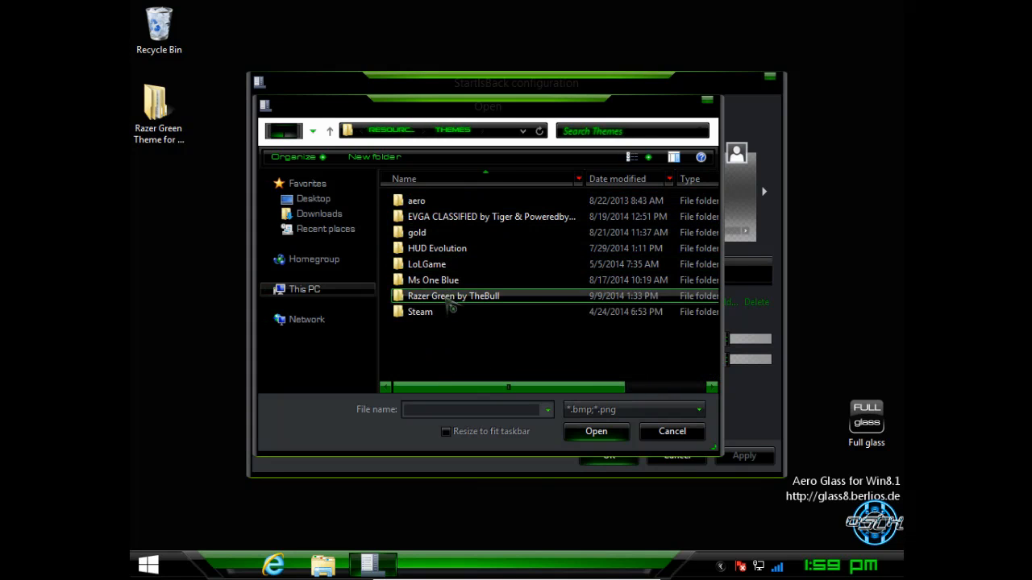
double_click(452, 296)
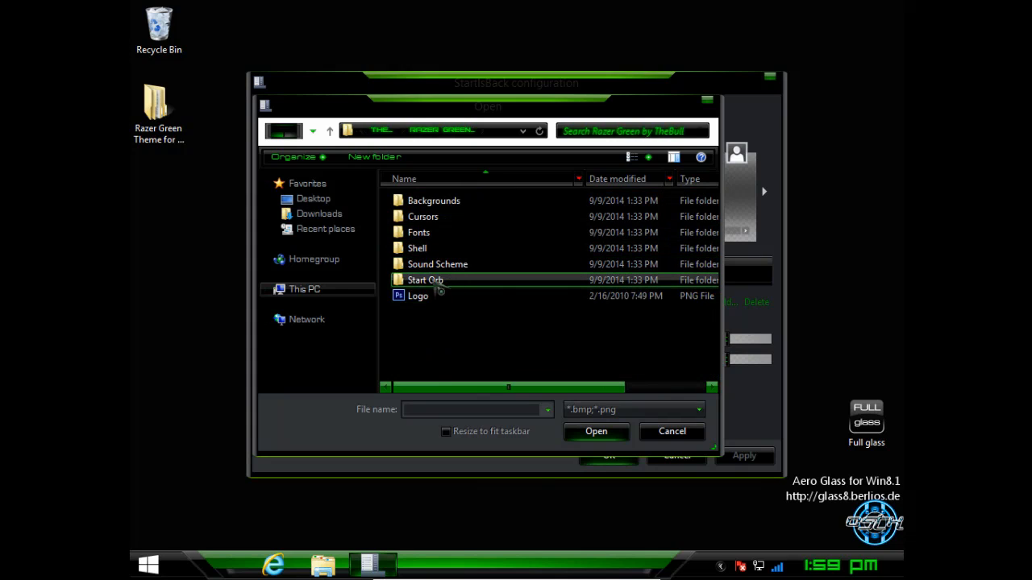
click(425, 280)
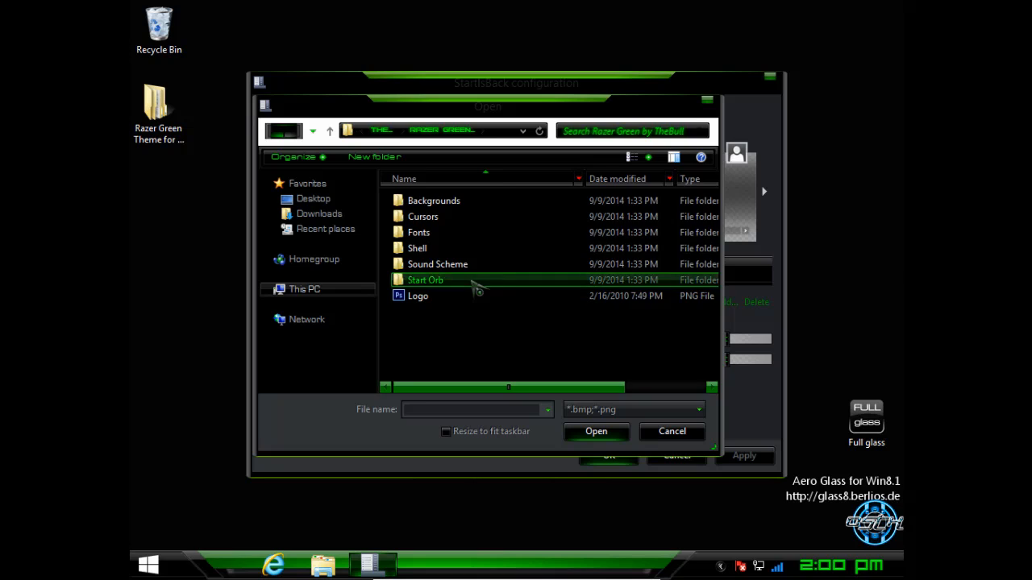
double_click(424, 280)
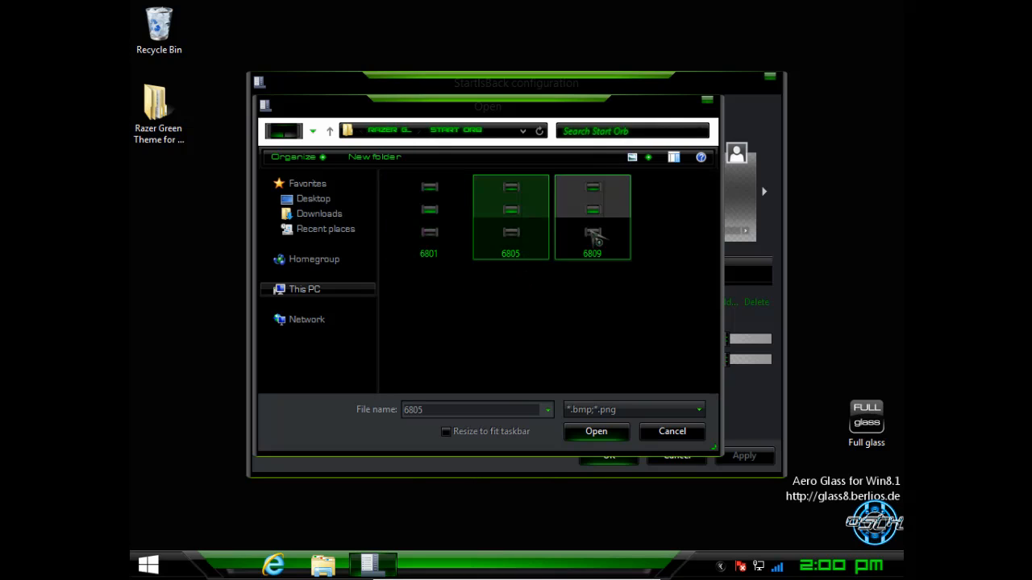
click(428, 217)
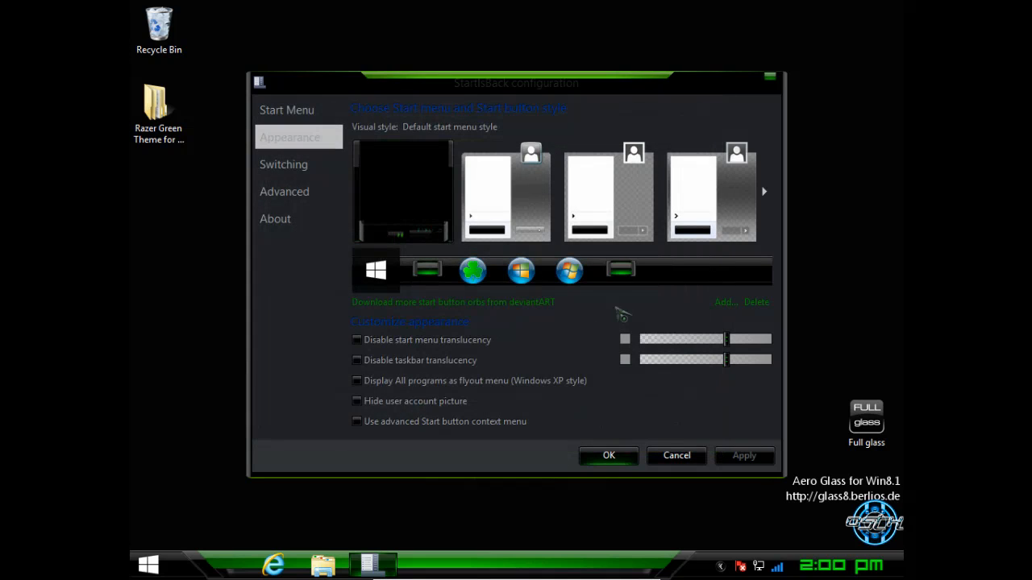
click(621, 270)
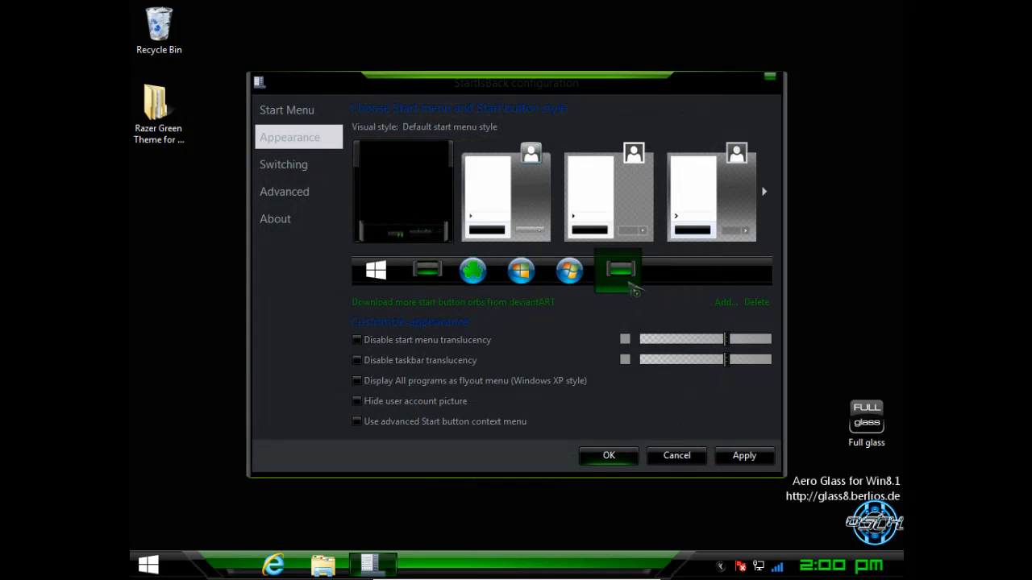
click(608, 455)
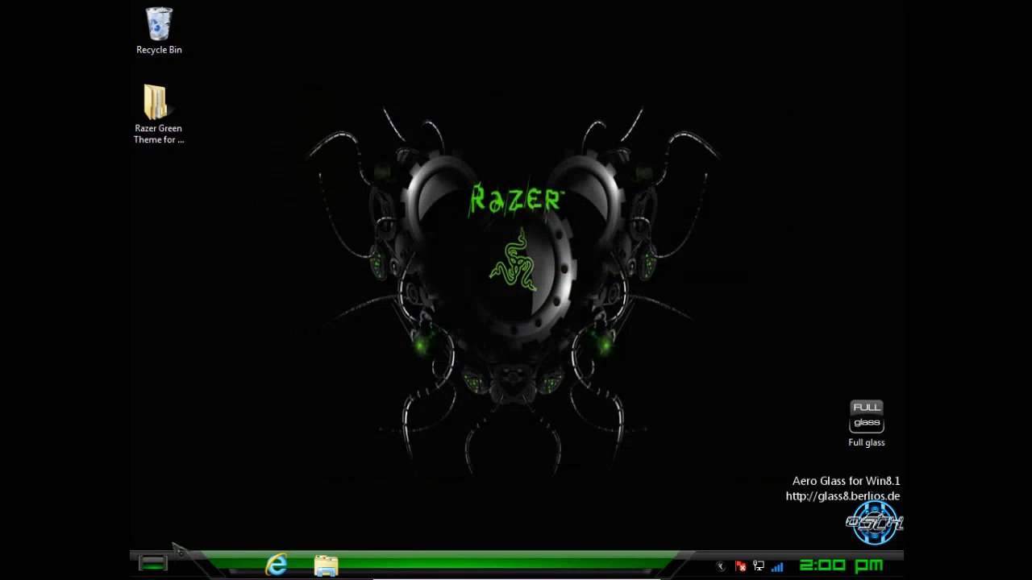
mouse_move(470, 292)
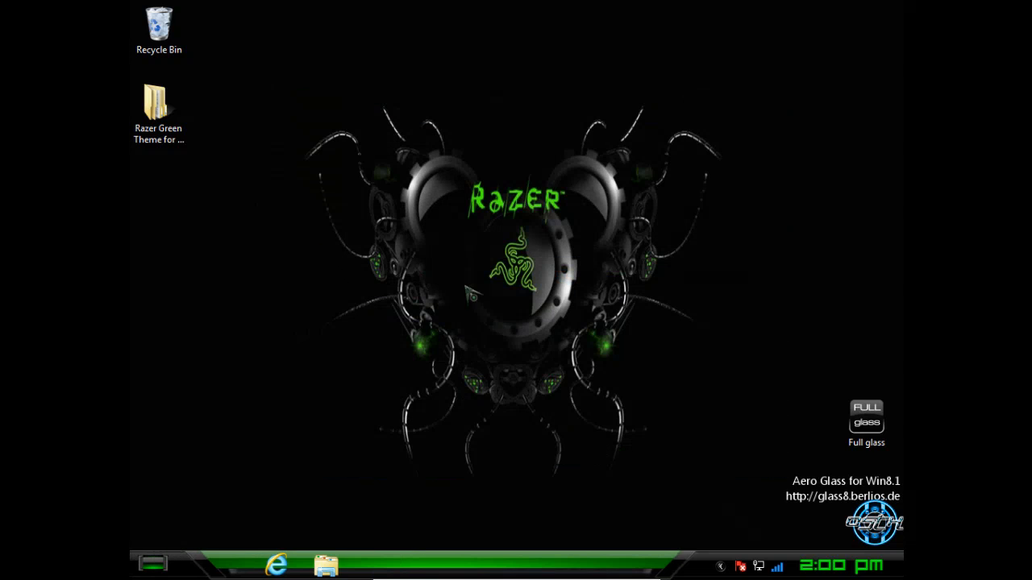
mouse_move(866, 419)
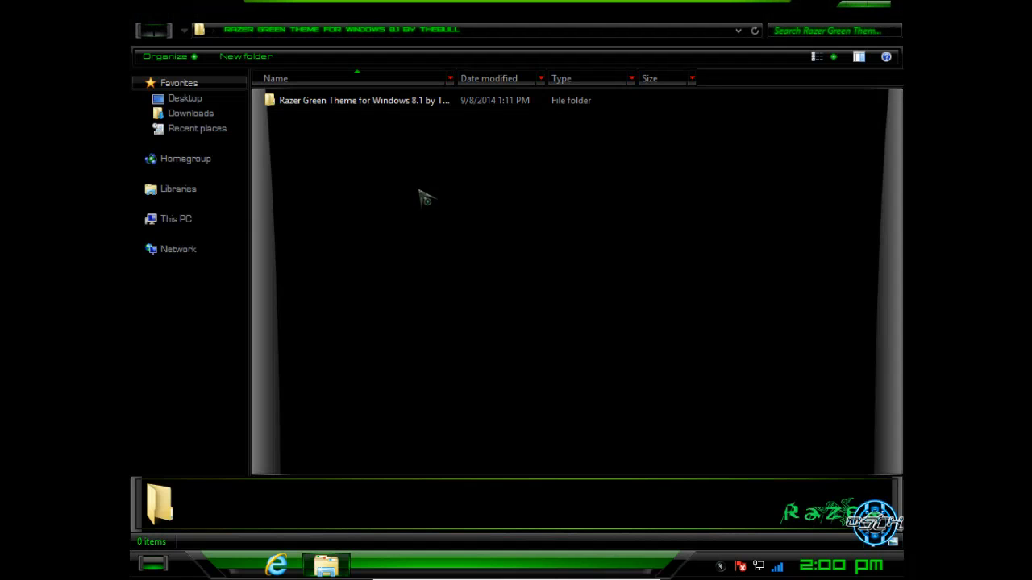
Open the theme's Extras folder and its Rocketdock Skin subfolder.
double_click(363, 100)
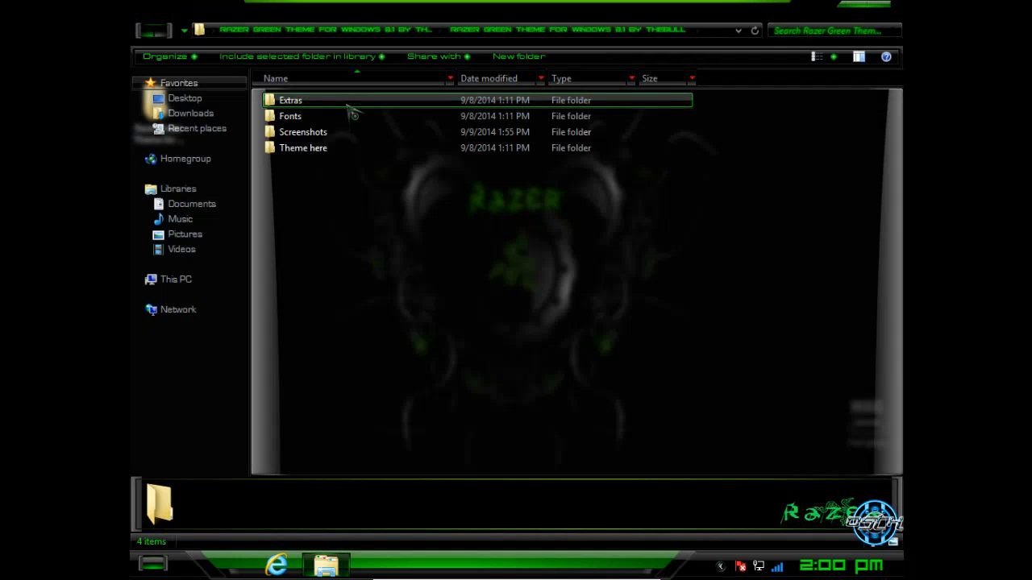
click(290, 100)
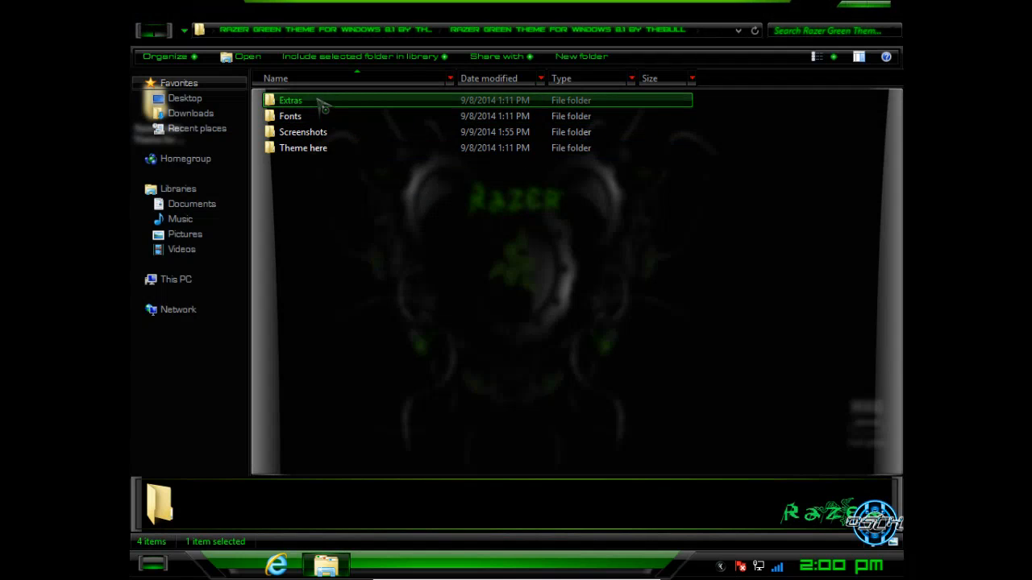
double_click(291, 100)
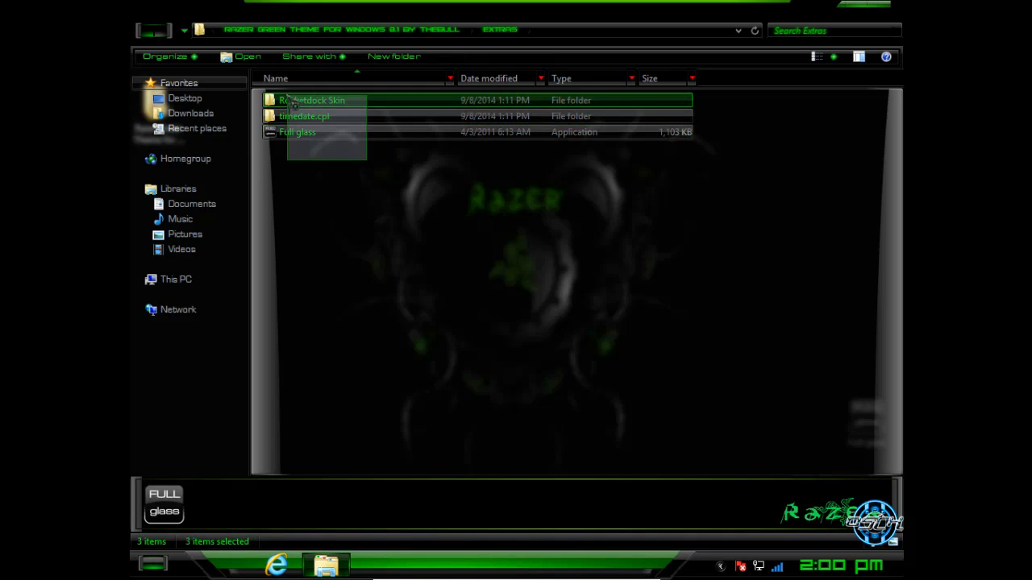
click(311, 100)
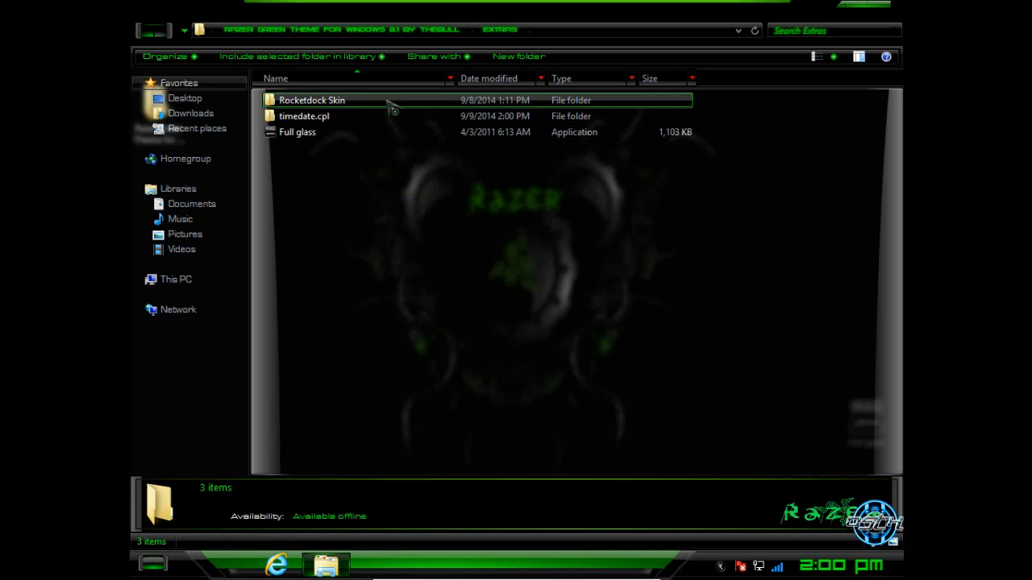
click(311, 100)
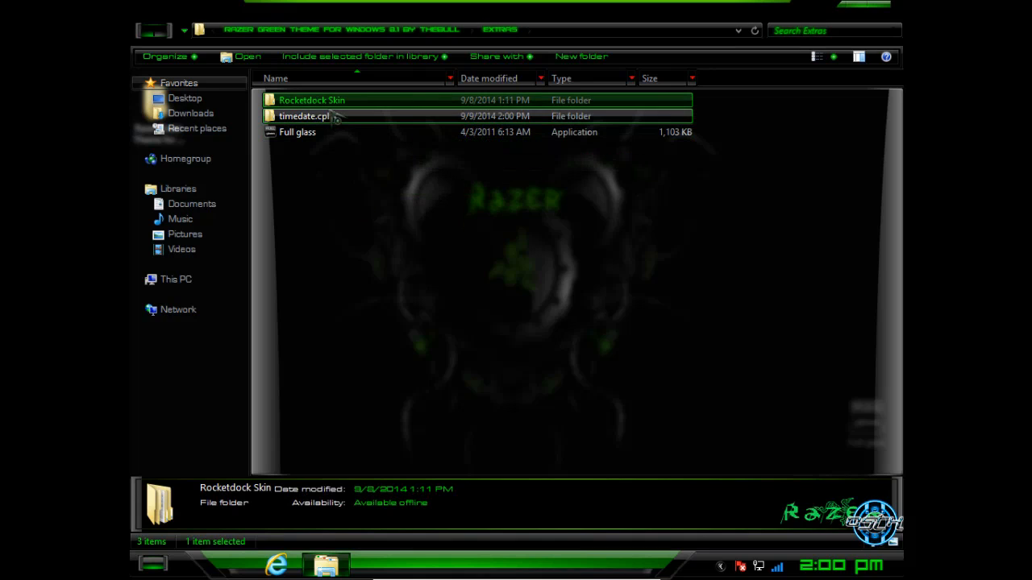
double_click(311, 100)
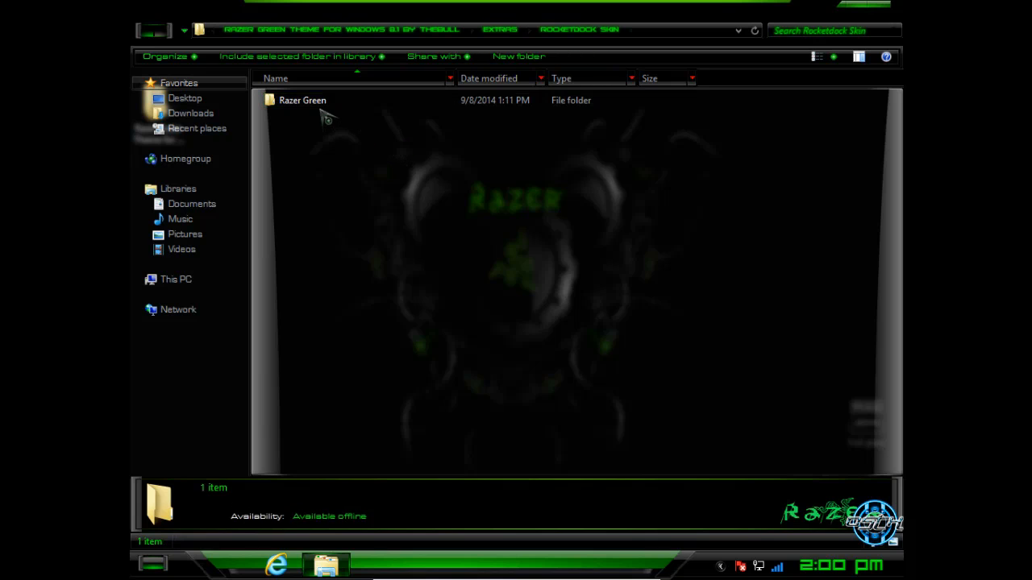
Inspect the Razer Green dock skin, run Full glass, and return to the main theme folder.
double_click(302, 100)
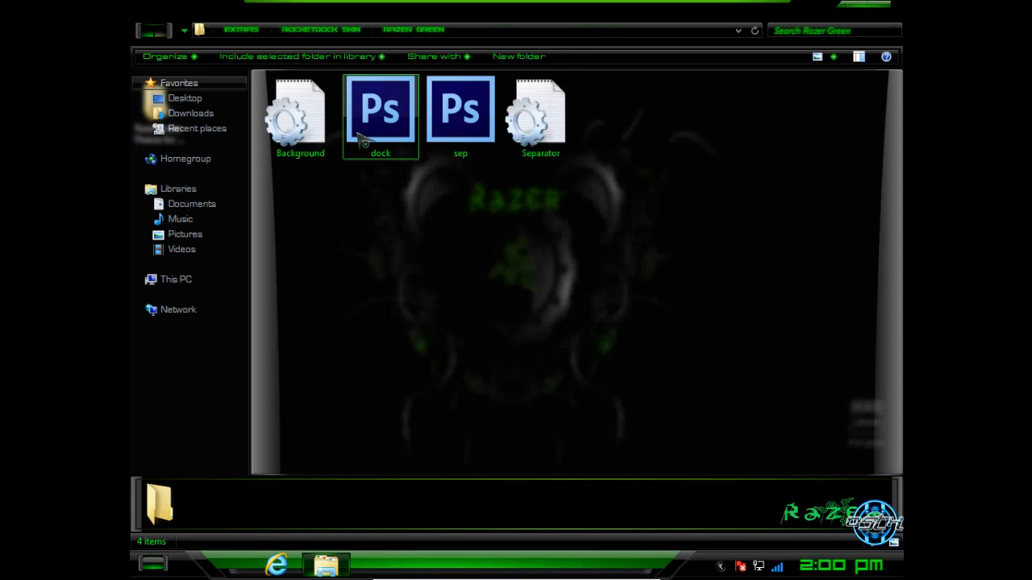
right_click(379, 109)
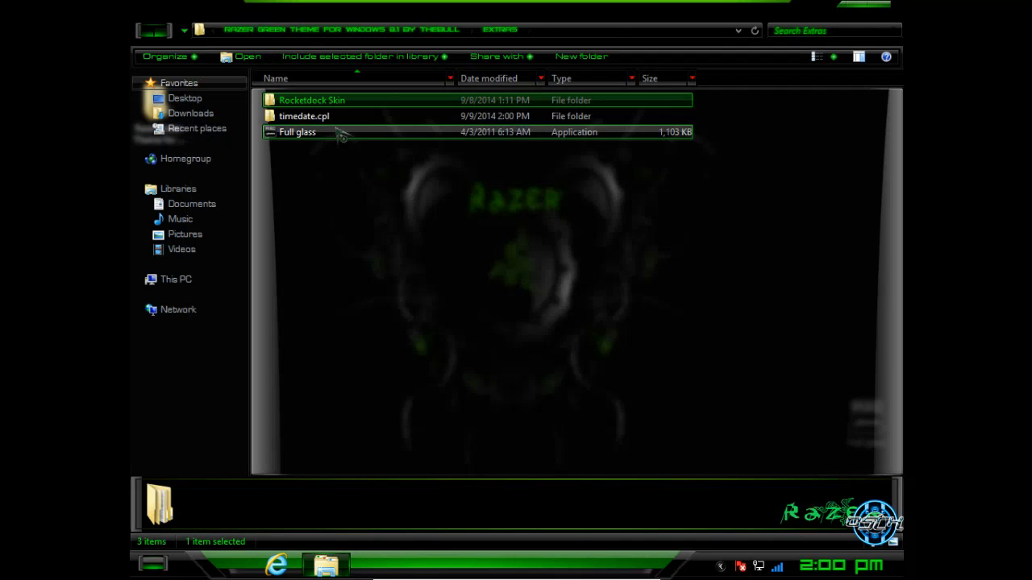
double_click(304, 116)
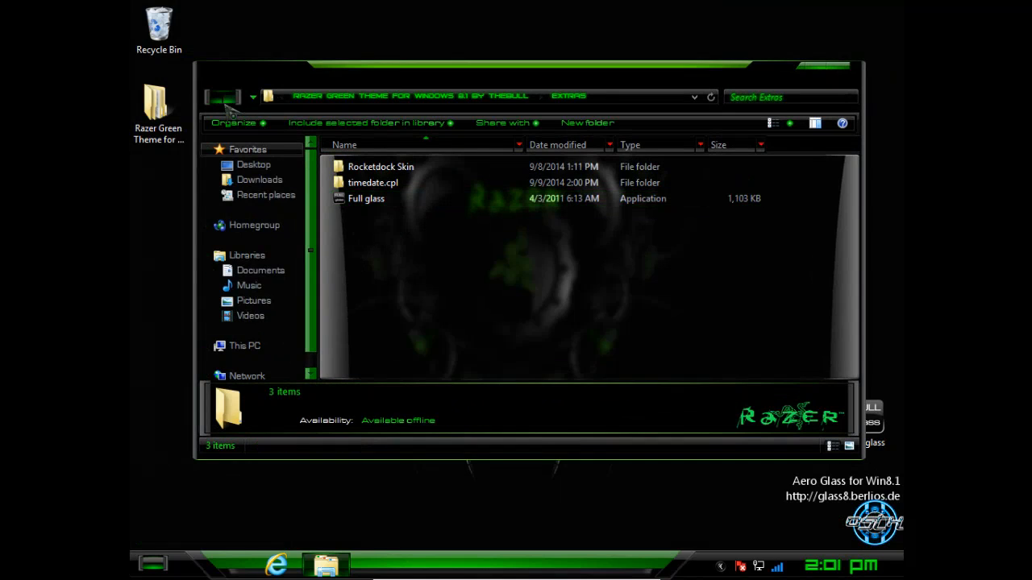
click(215, 97)
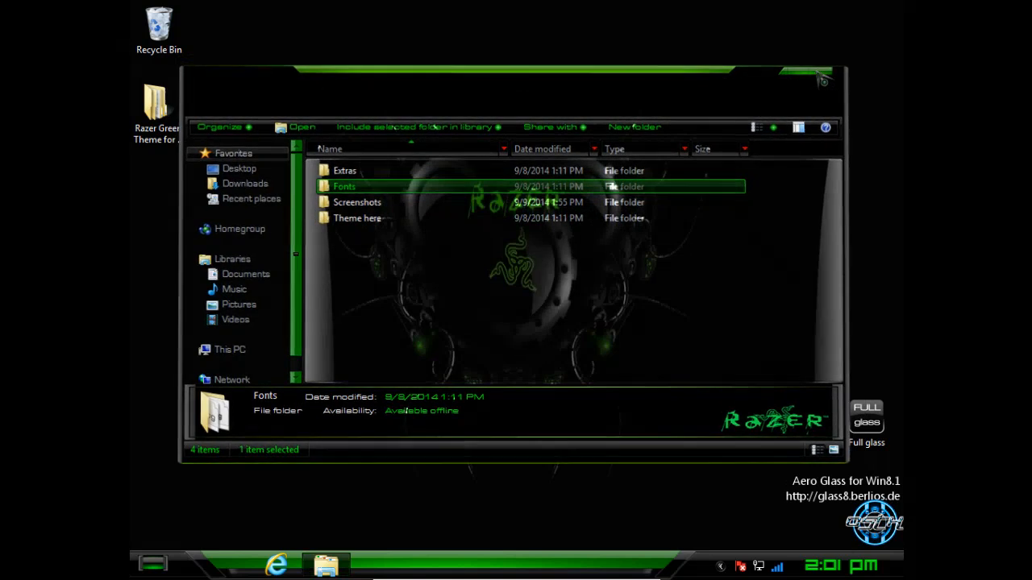
Open Desktop Background settings and preview the Razer wallpapers.
click(805, 77)
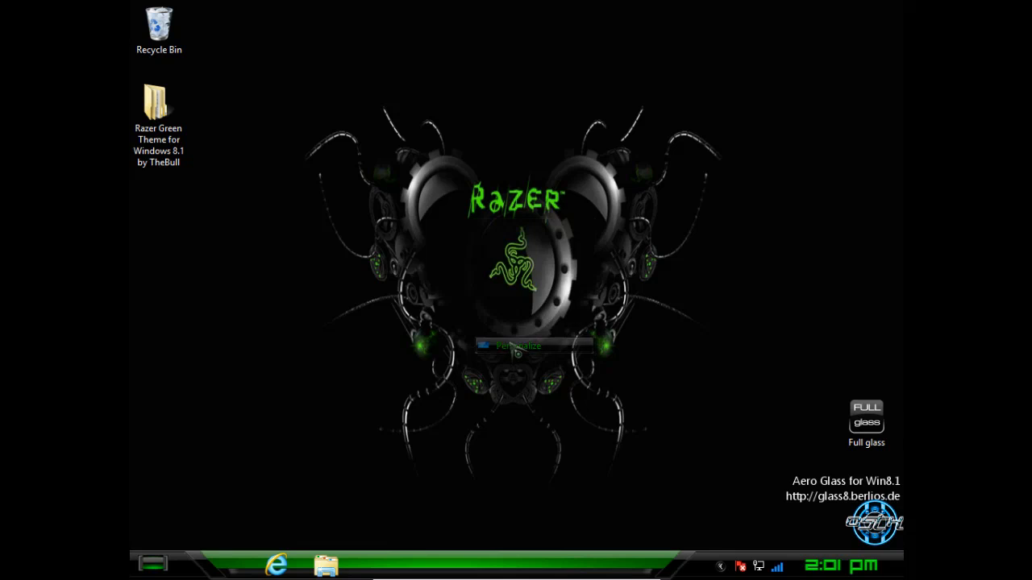
click(518, 345)
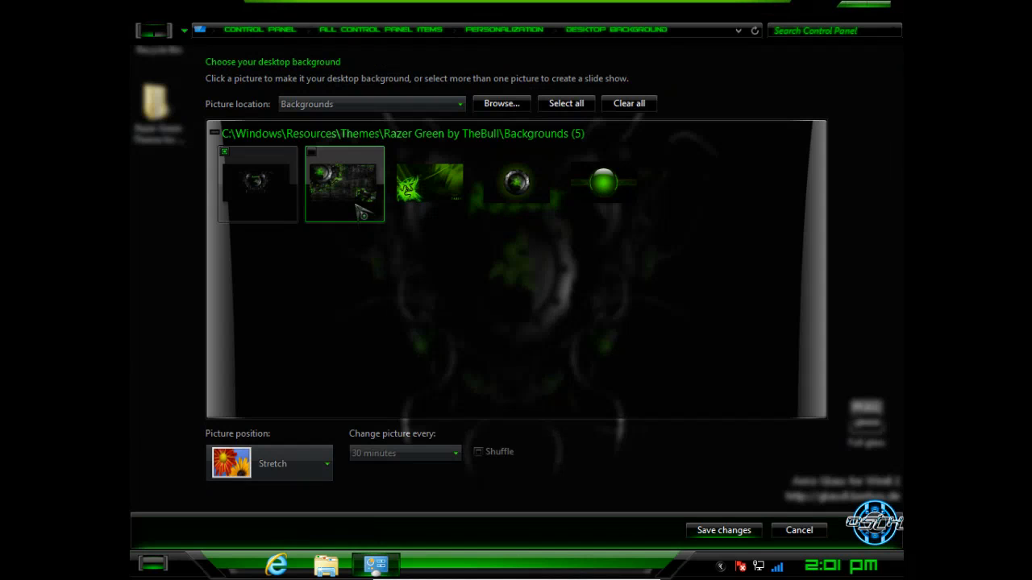
click(344, 183)
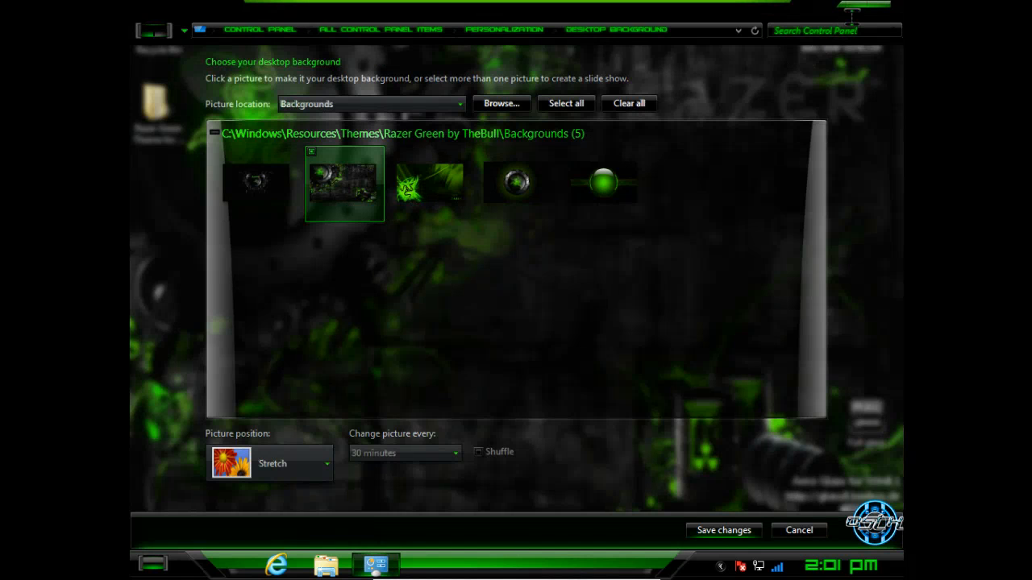
click(722, 530)
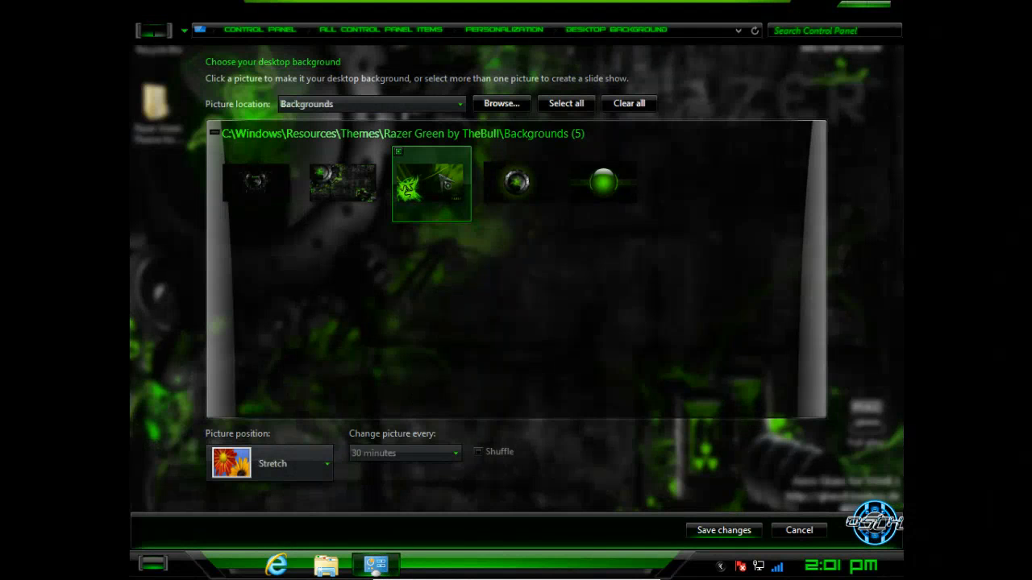
click(723, 531)
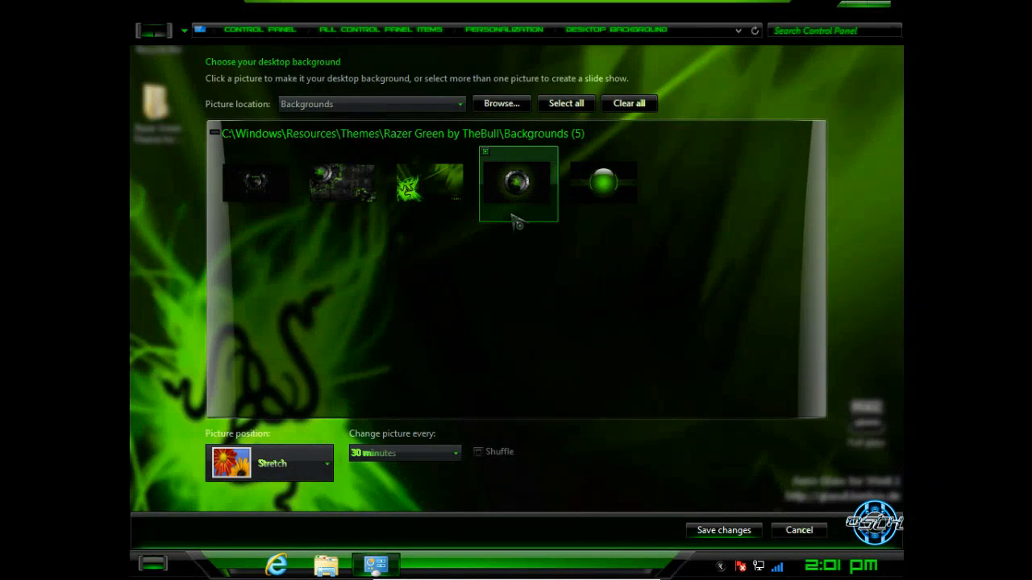
click(723, 529)
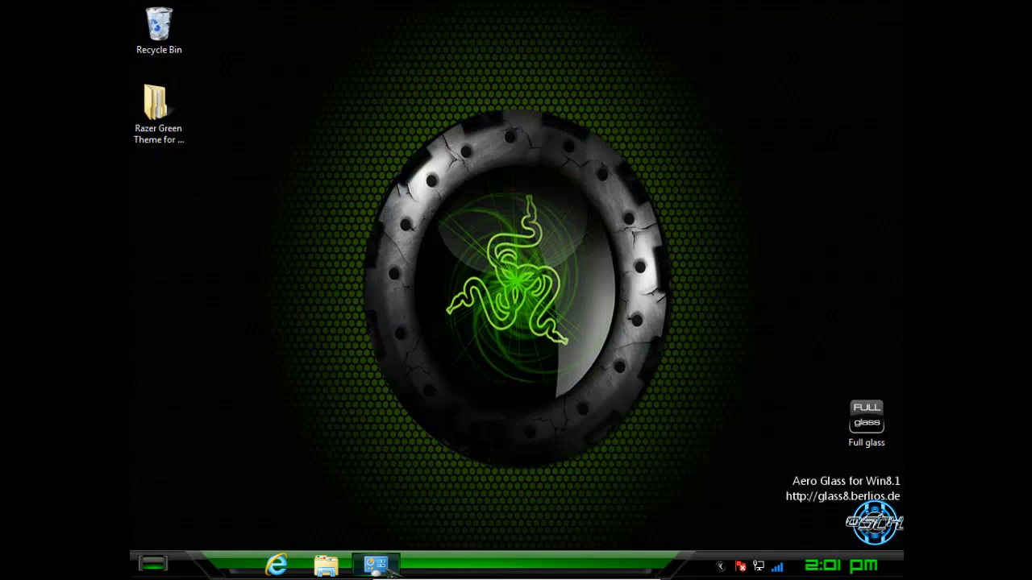
Choose the green Razer splash wallpaper, save changes, and close the window.
click(374, 563)
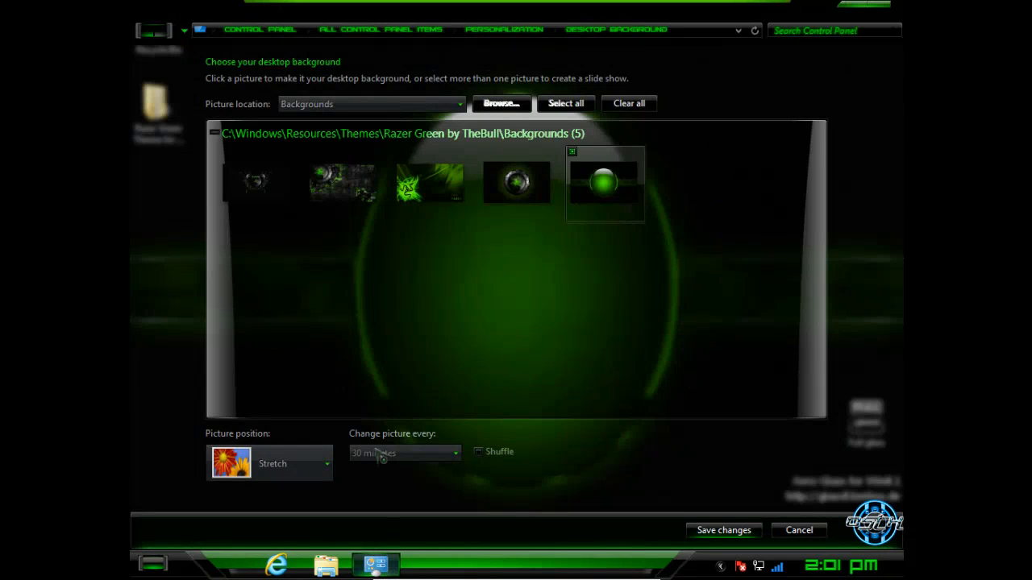
click(430, 183)
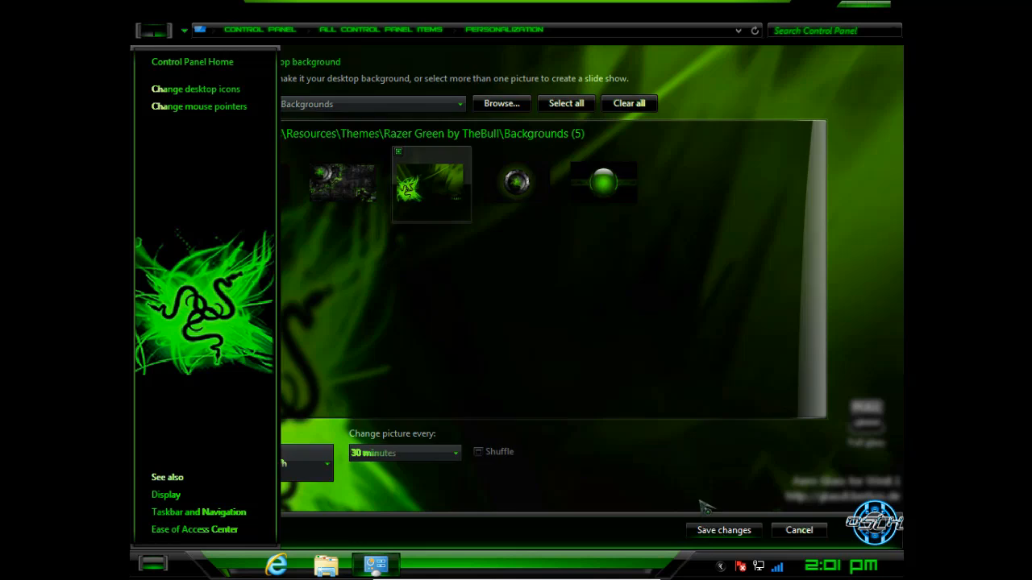
click(798, 530)
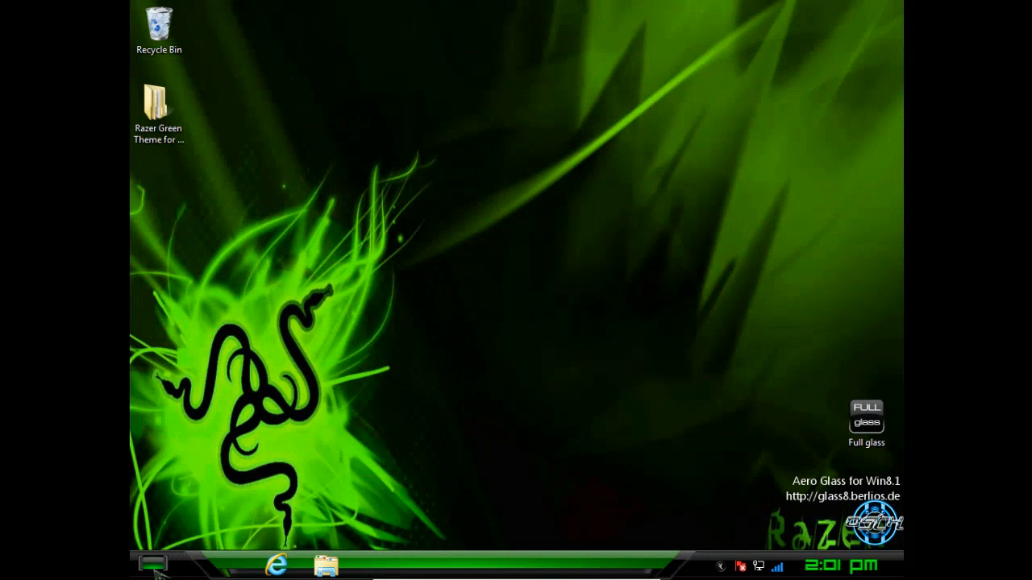
click(152, 562)
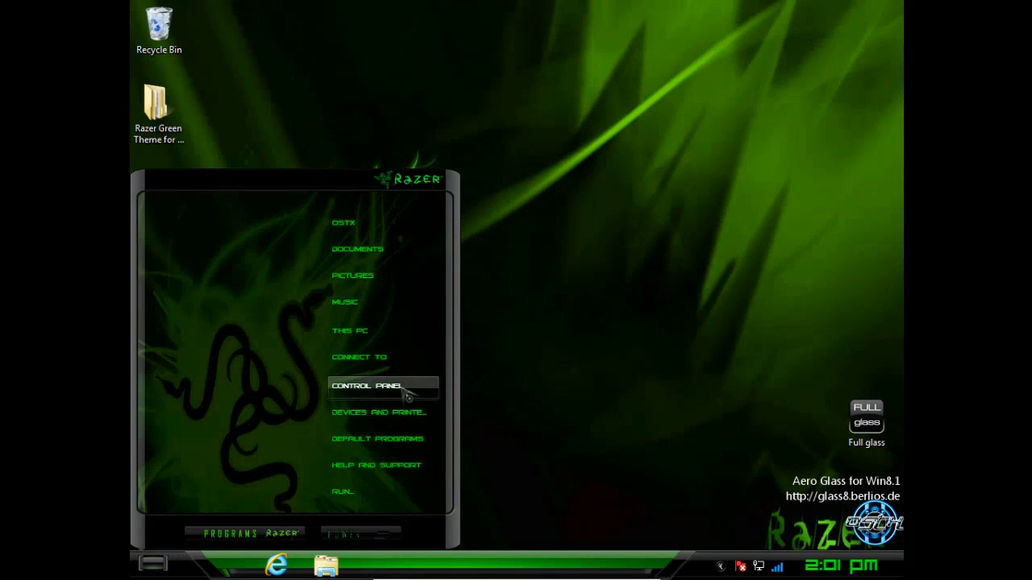
click(365, 385)
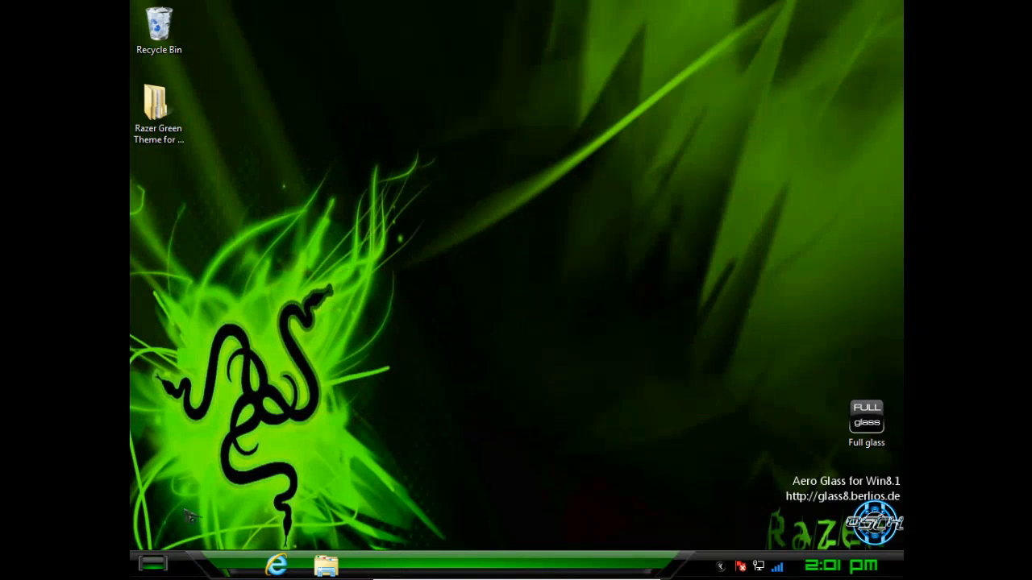
click(151, 563)
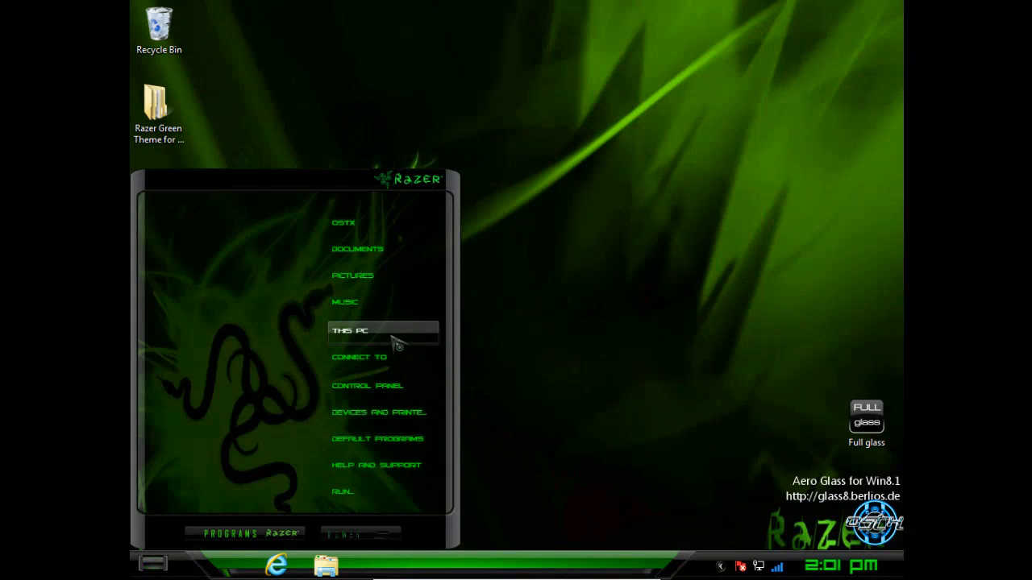
click(349, 330)
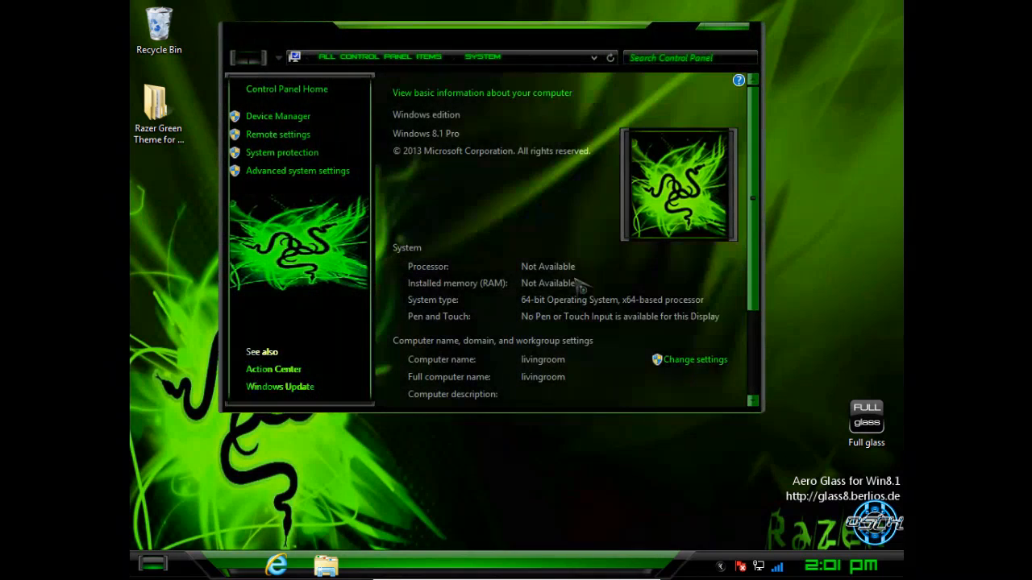
scroll(down, 3)
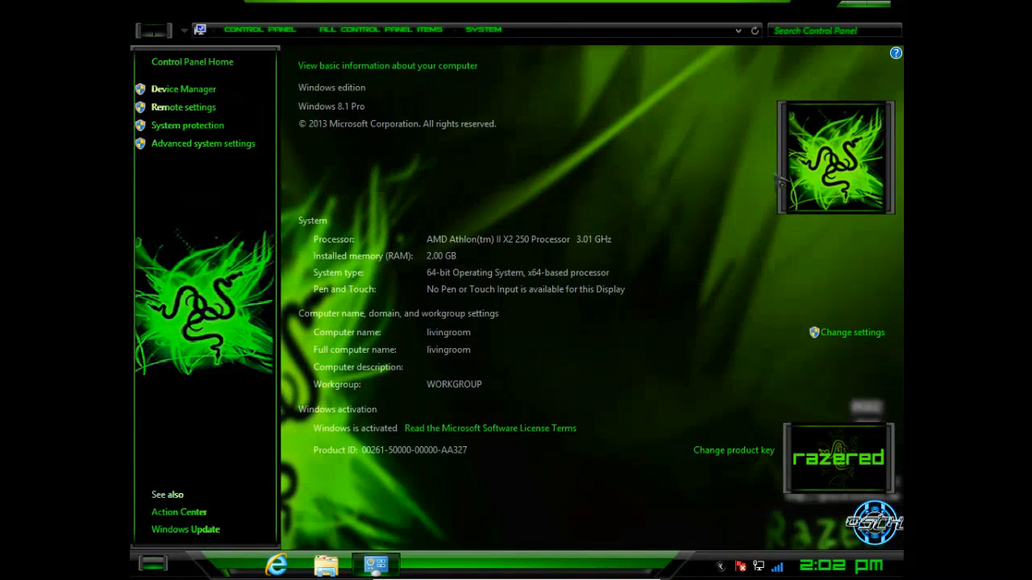
mouse_move(732, 469)
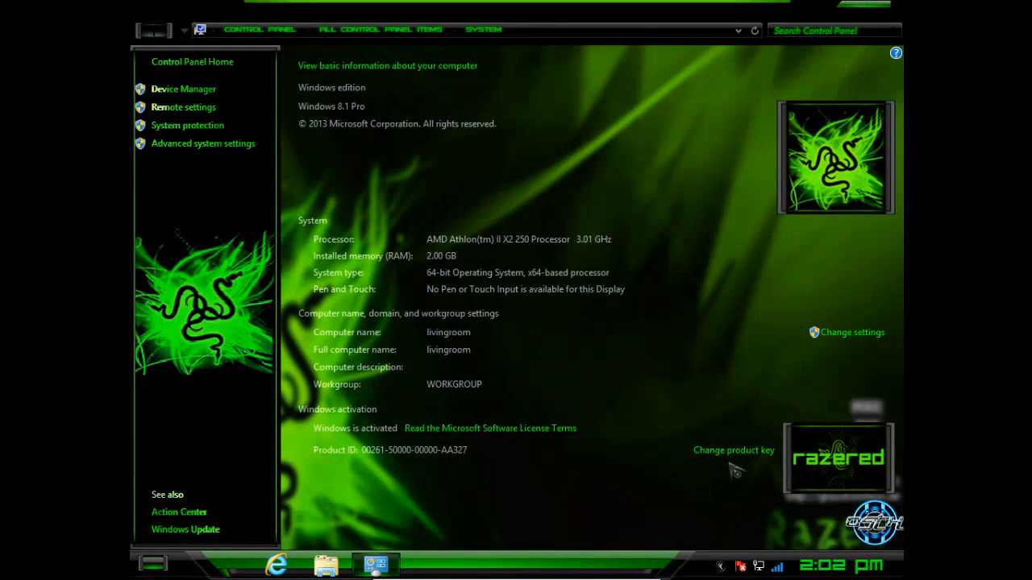
mouse_move(858, 488)
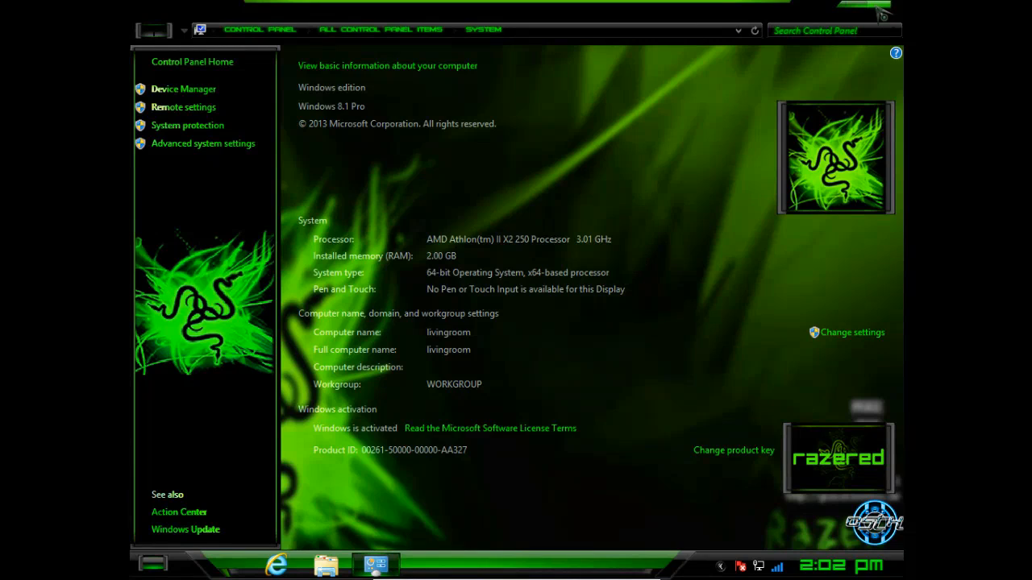
mouse_move(351, 119)
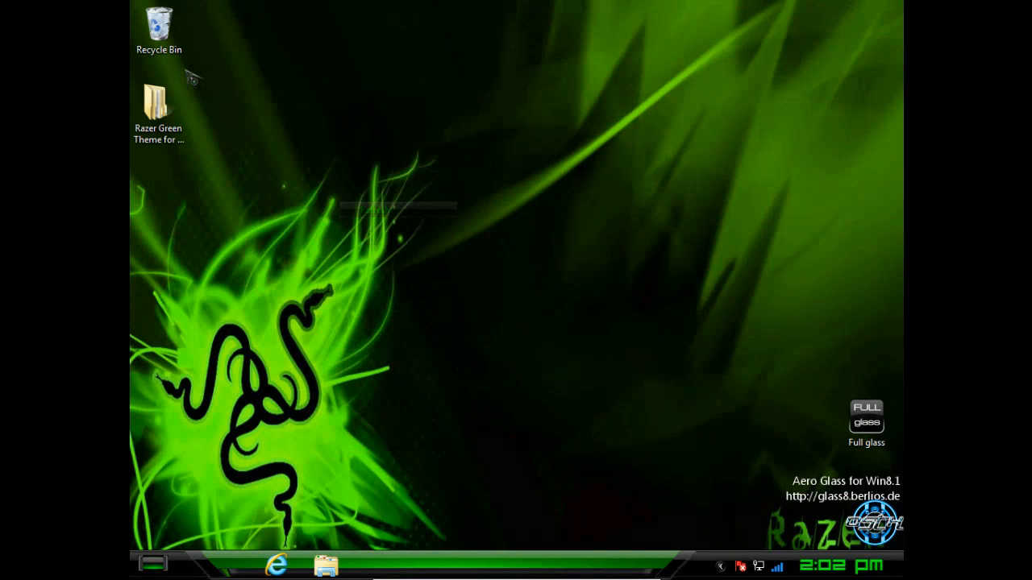
double_click(158, 101)
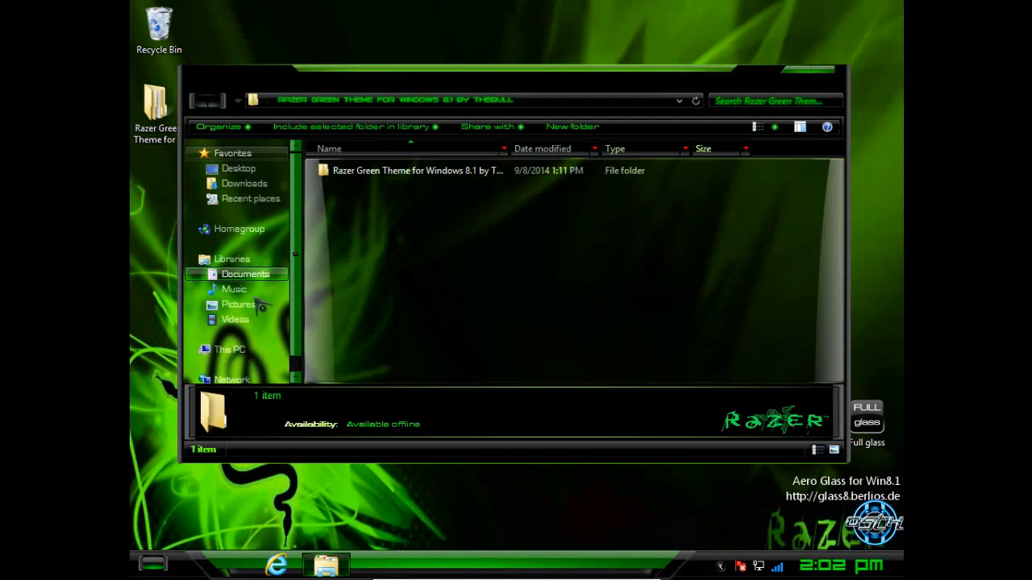
click(230, 349)
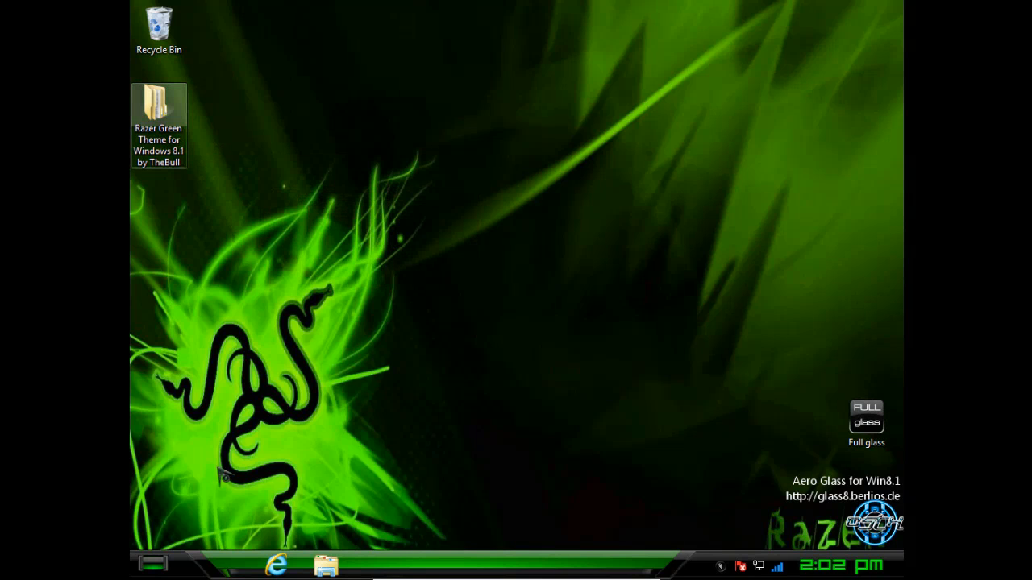
click(153, 564)
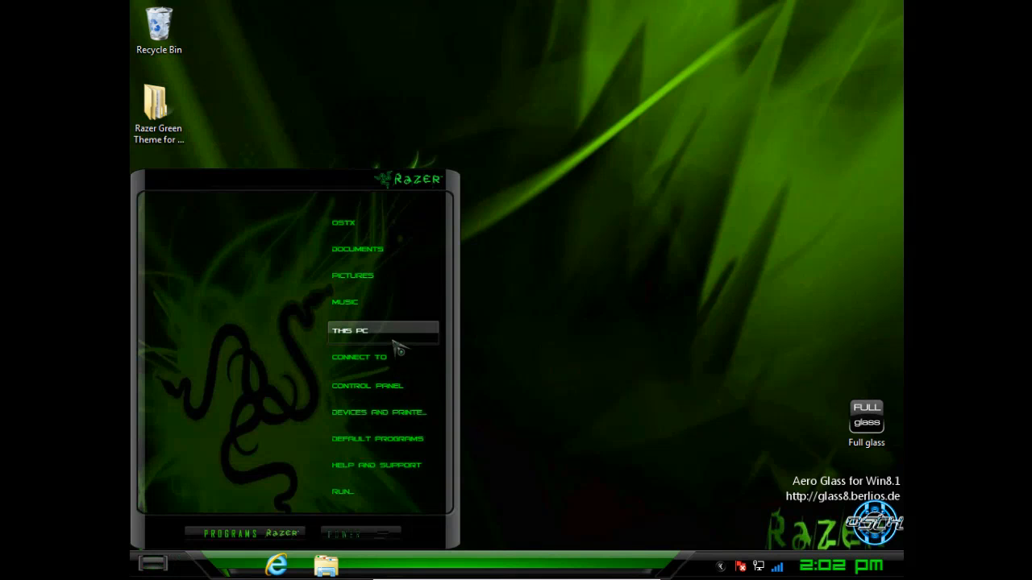
click(349, 331)
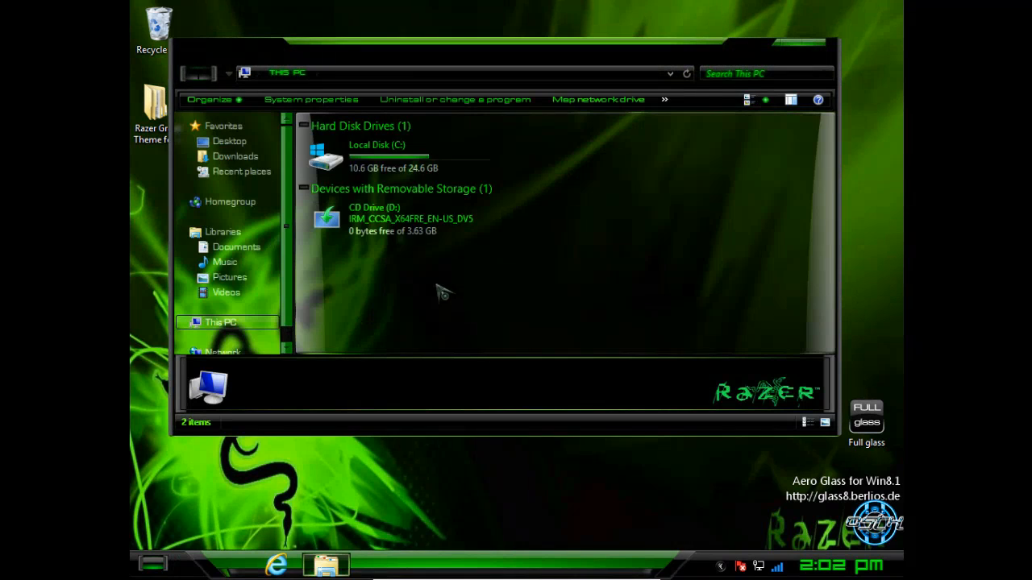
click(379, 153)
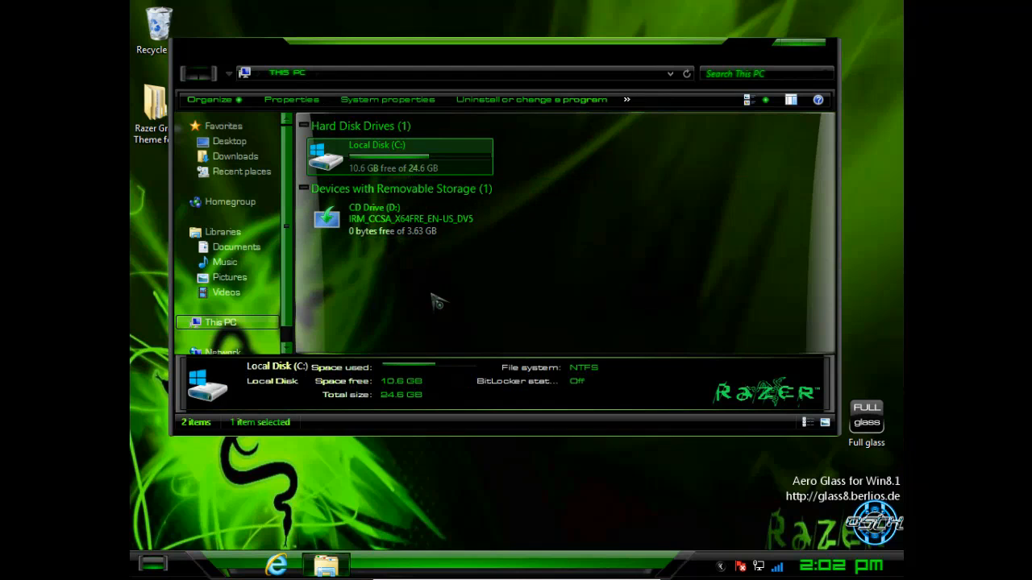
click(564, 282)
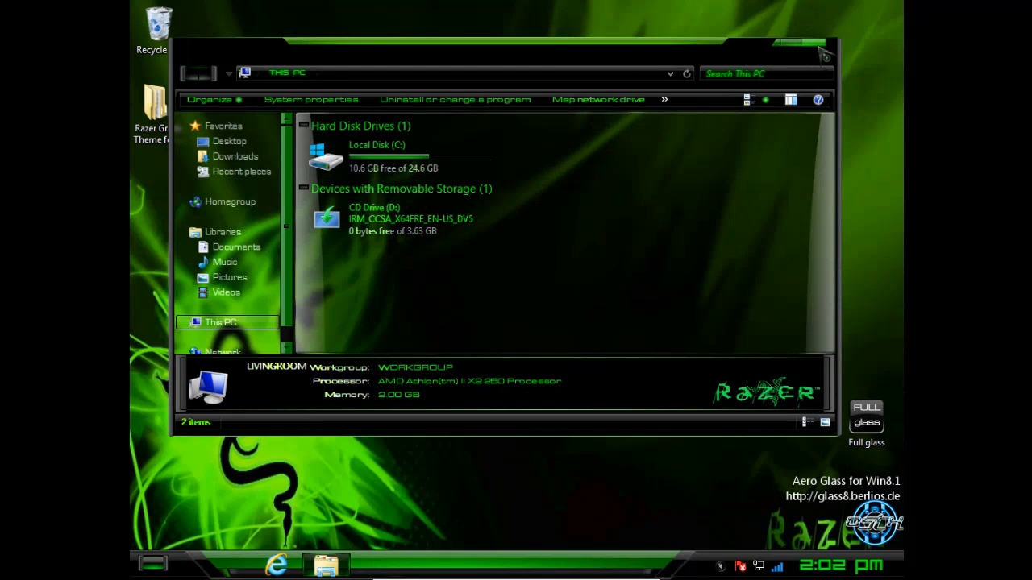
mouse_move(825, 57)
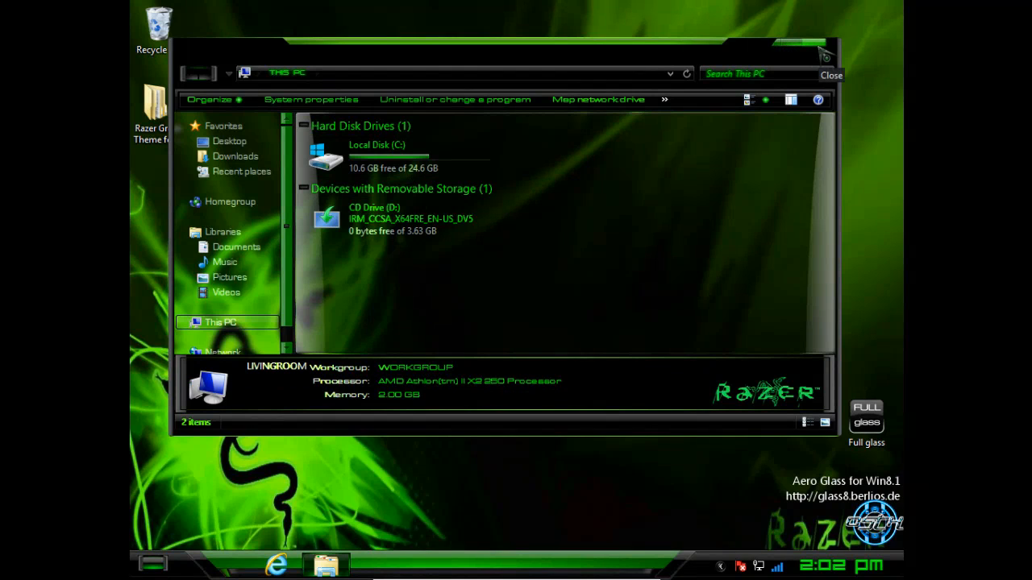
click(831, 75)
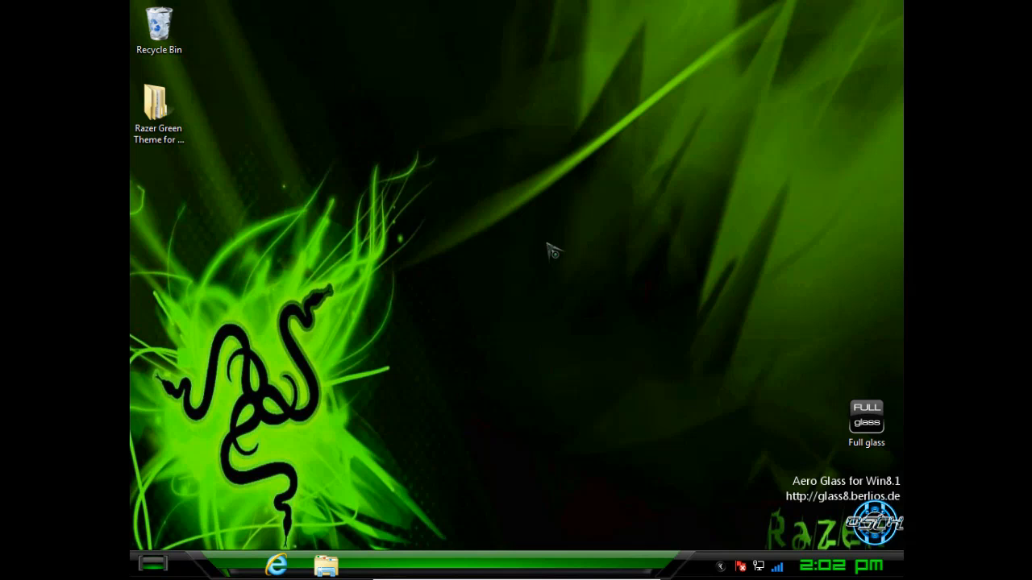